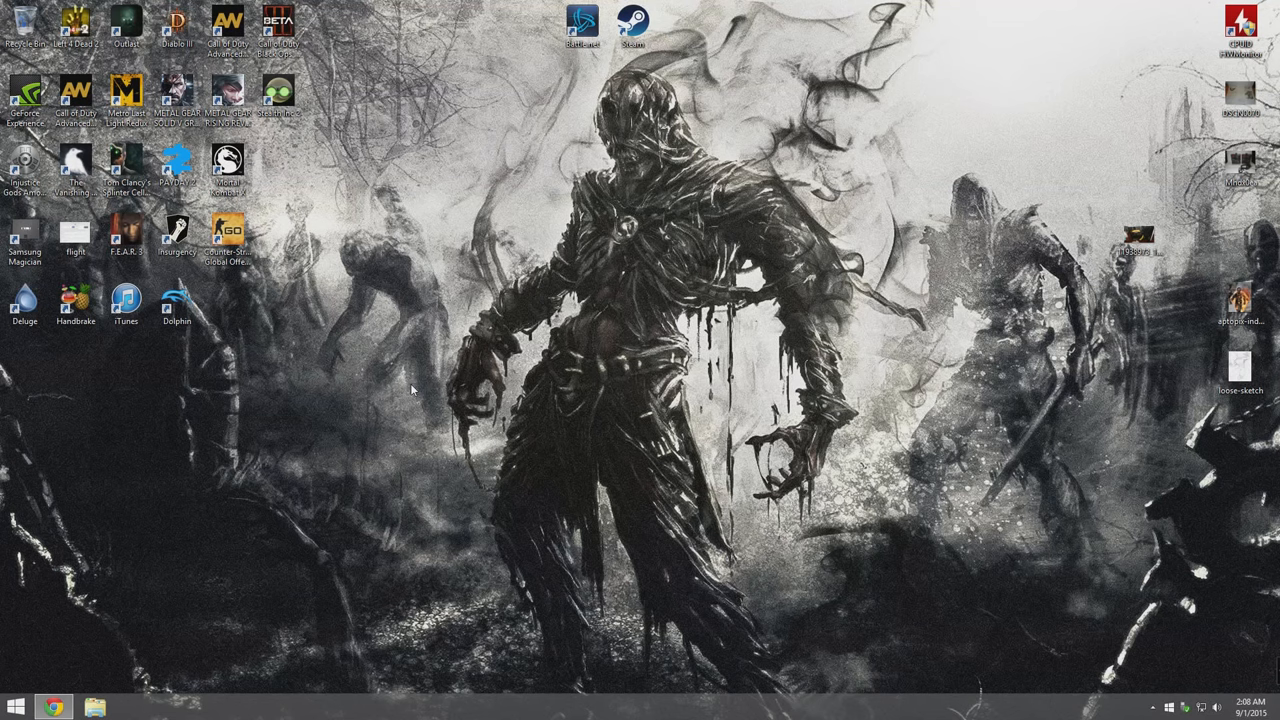
mouse_move(416, 396)
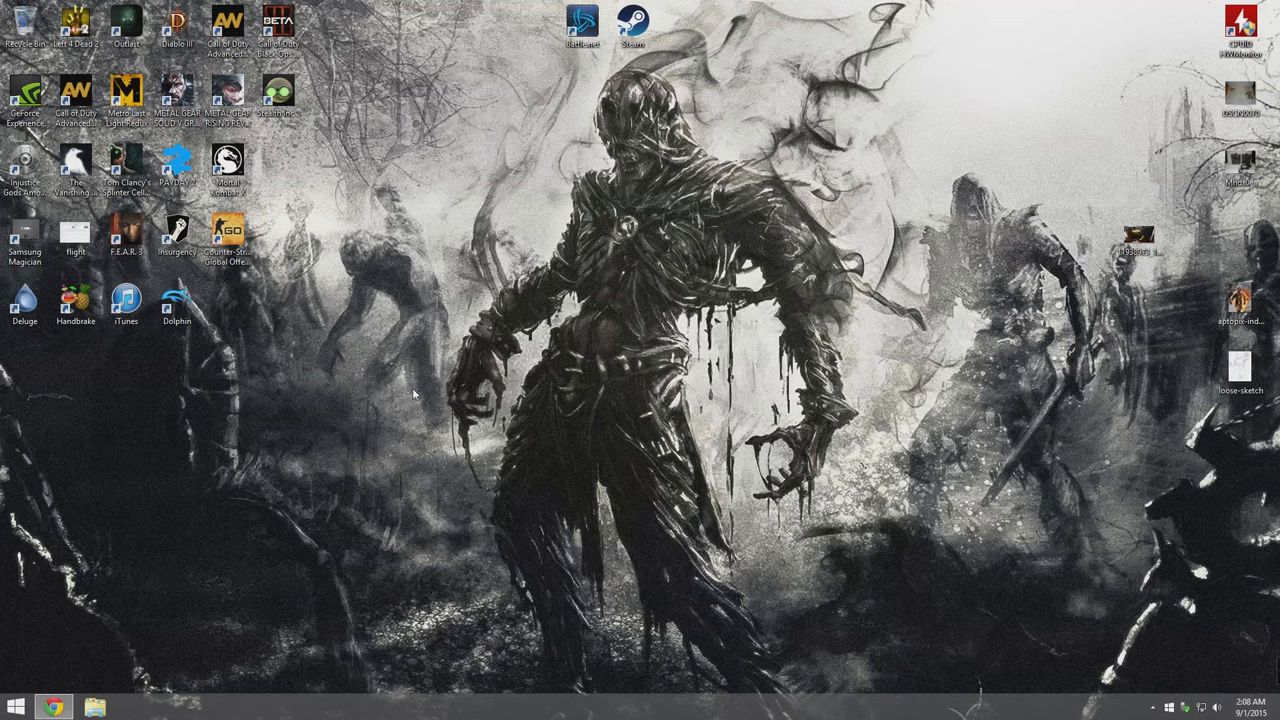
mouse_move(500, 306)
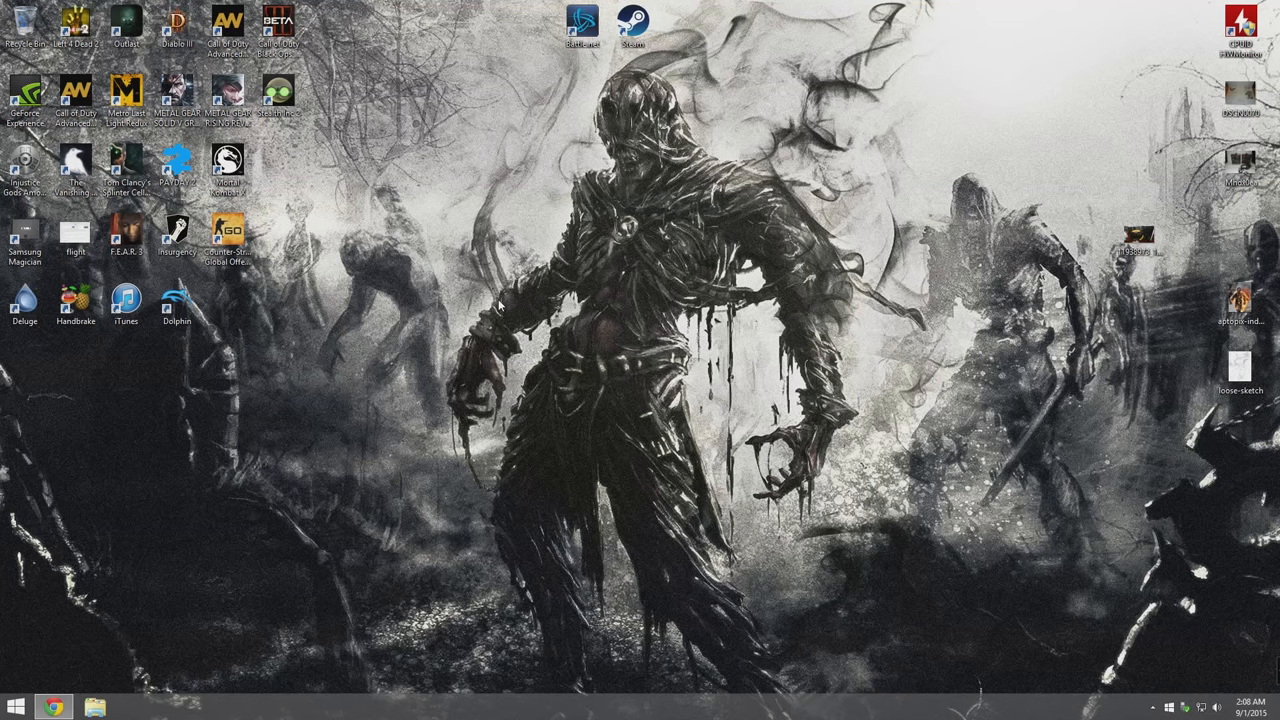
mouse_move(500, 308)
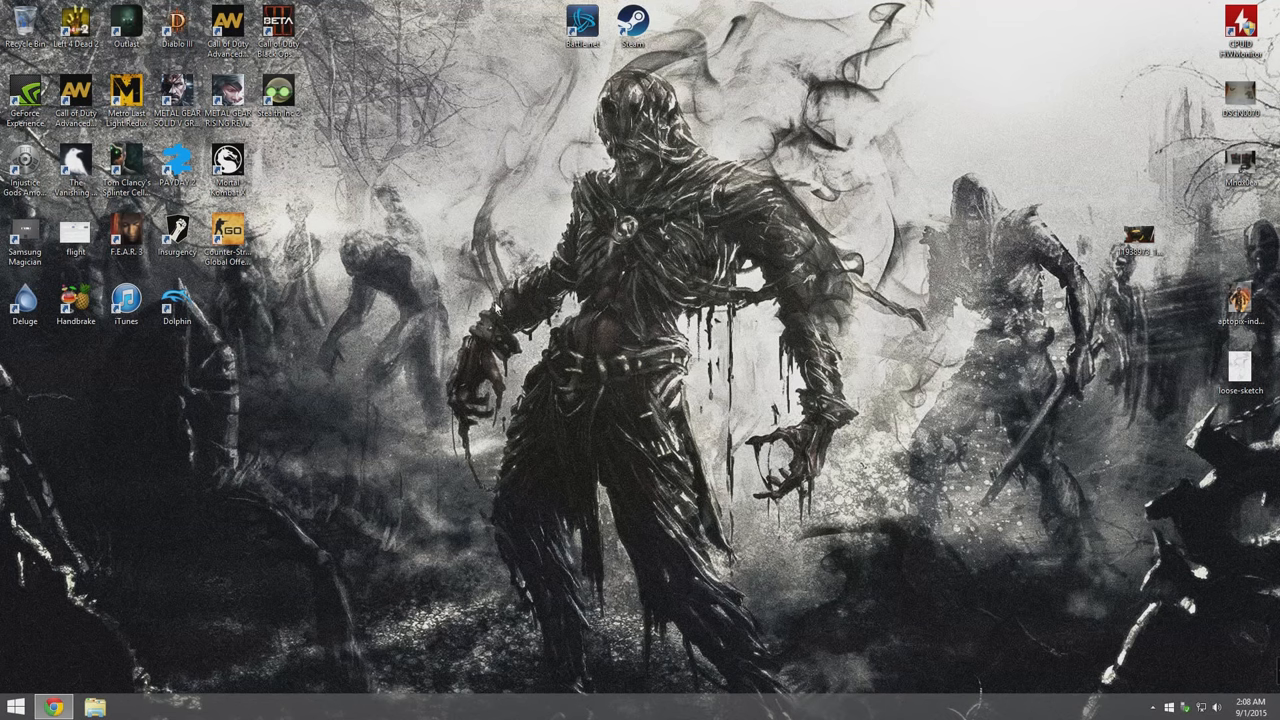
Launch HandBrake from its desktop shortcut and bring up Source Selection.
click(76, 300)
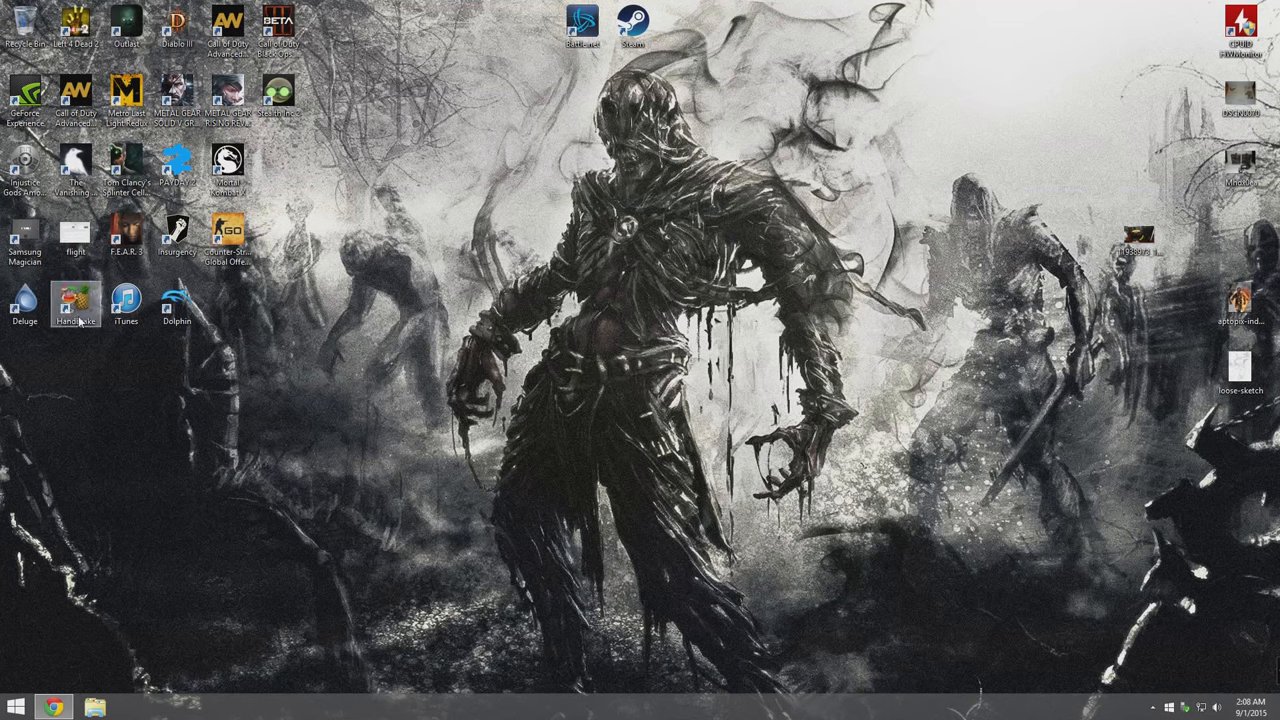
double_click(76, 300)
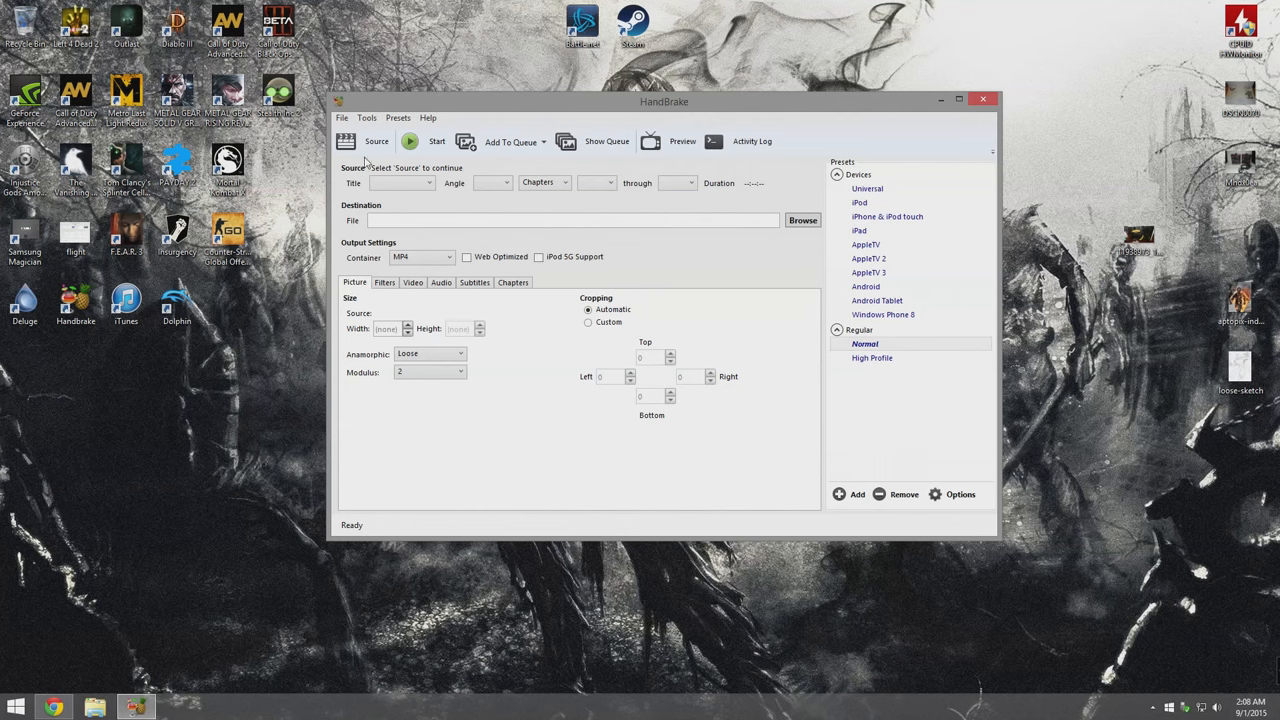
click(376, 140)
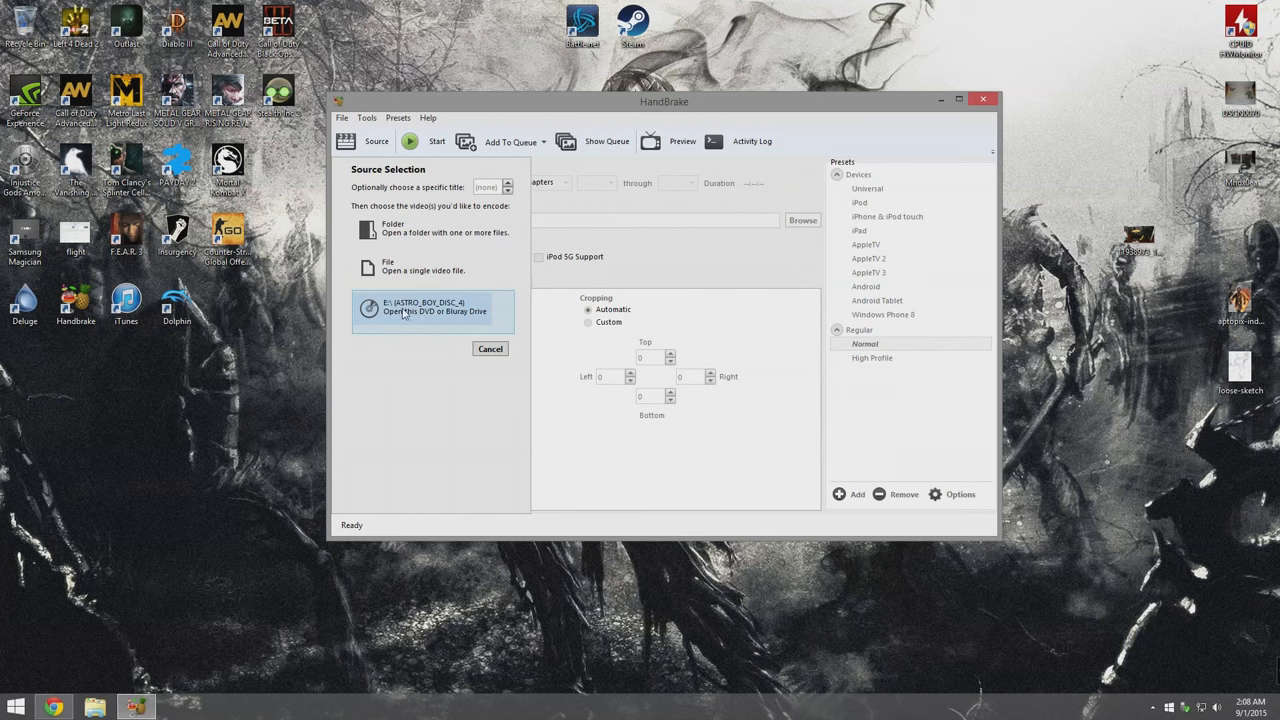
Choose the DVD drive as the source so the Astro Boy disc starts scanning.
click(432, 310)
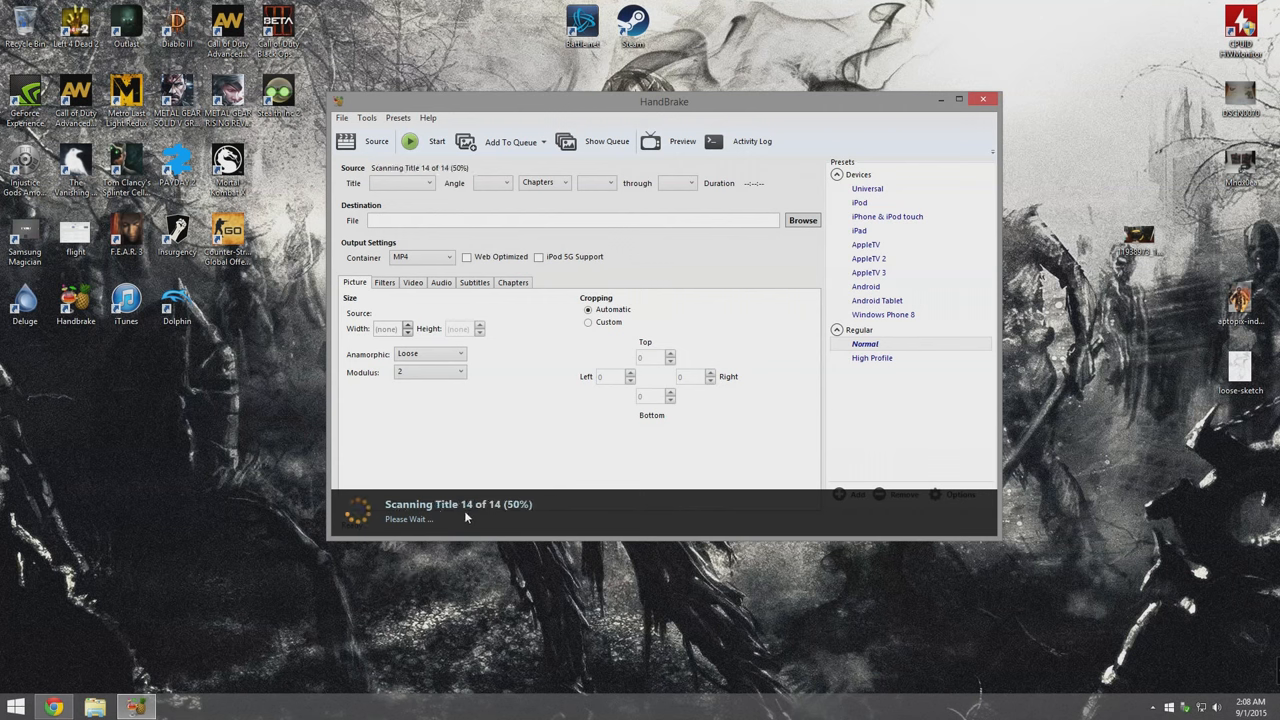
mouse_move(490, 516)
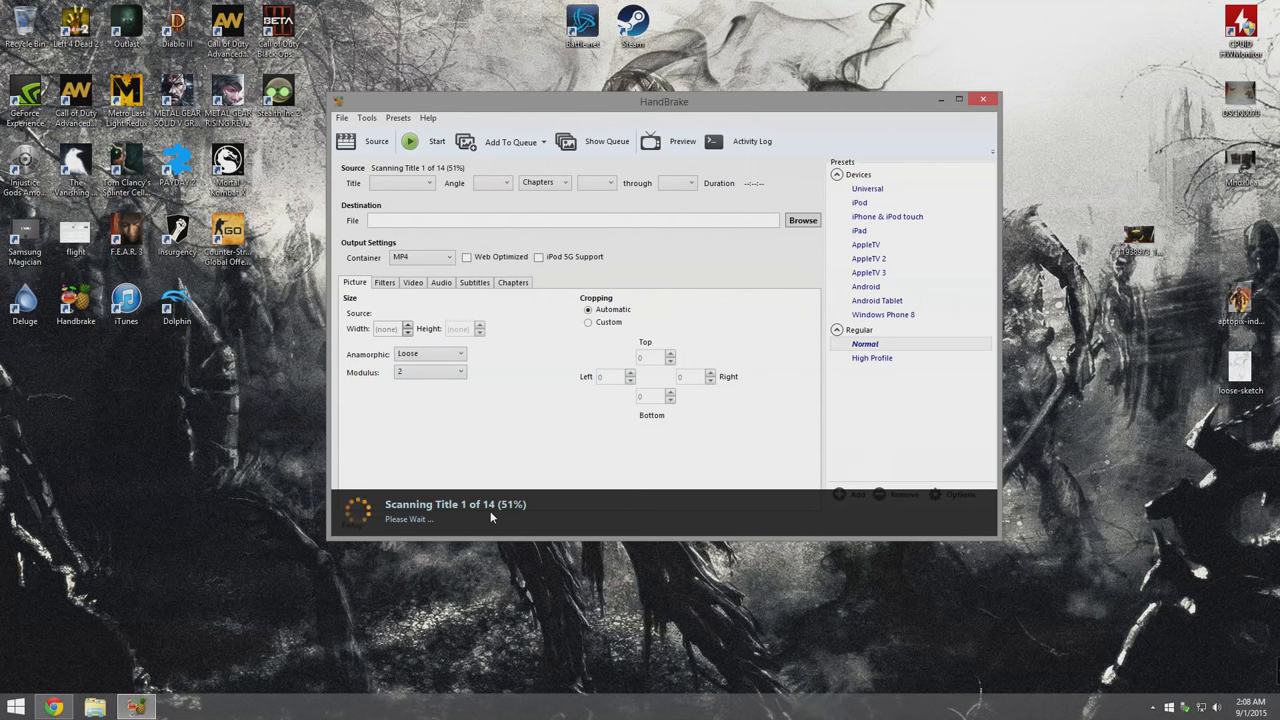
mouse_move(464, 438)
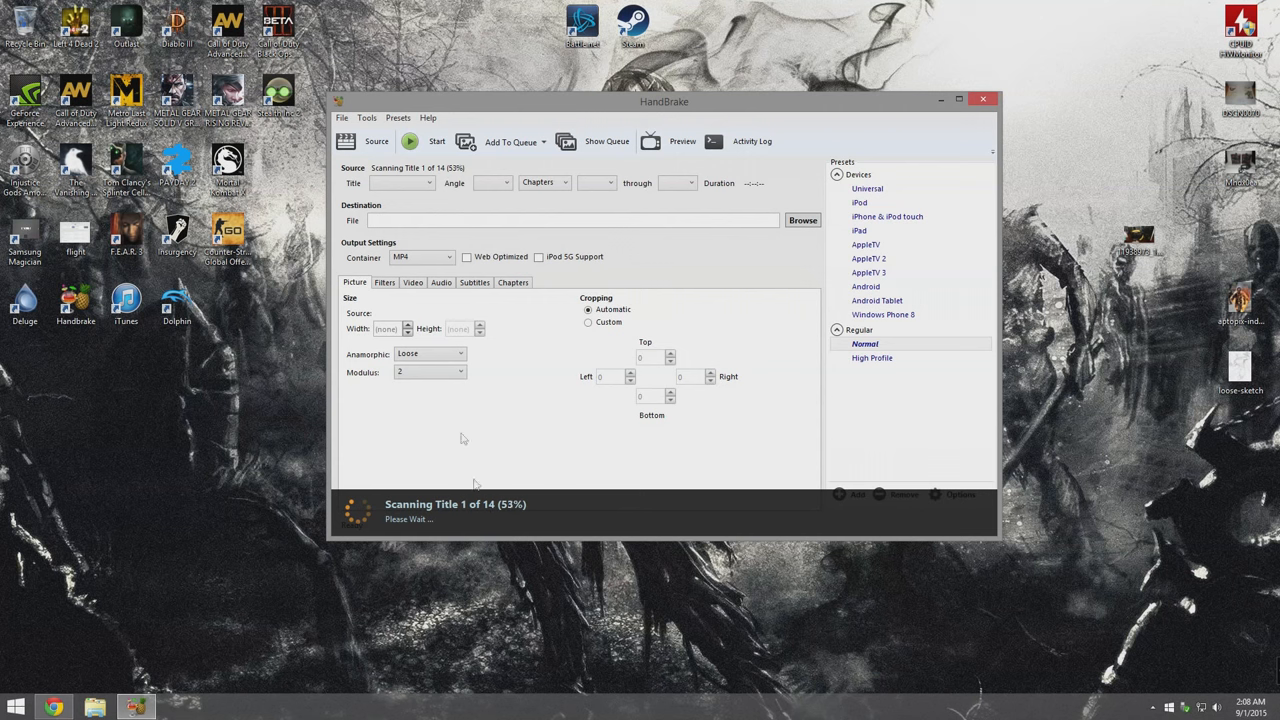
click(366, 116)
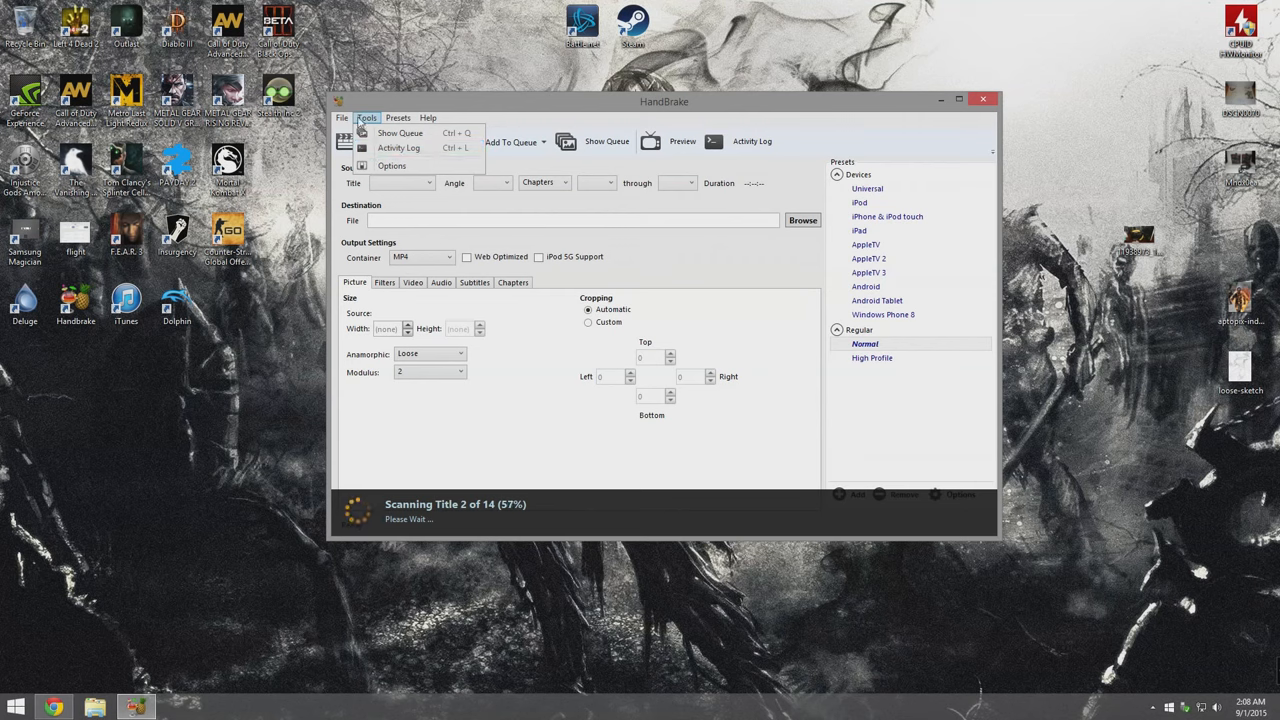
mouse_move(392, 164)
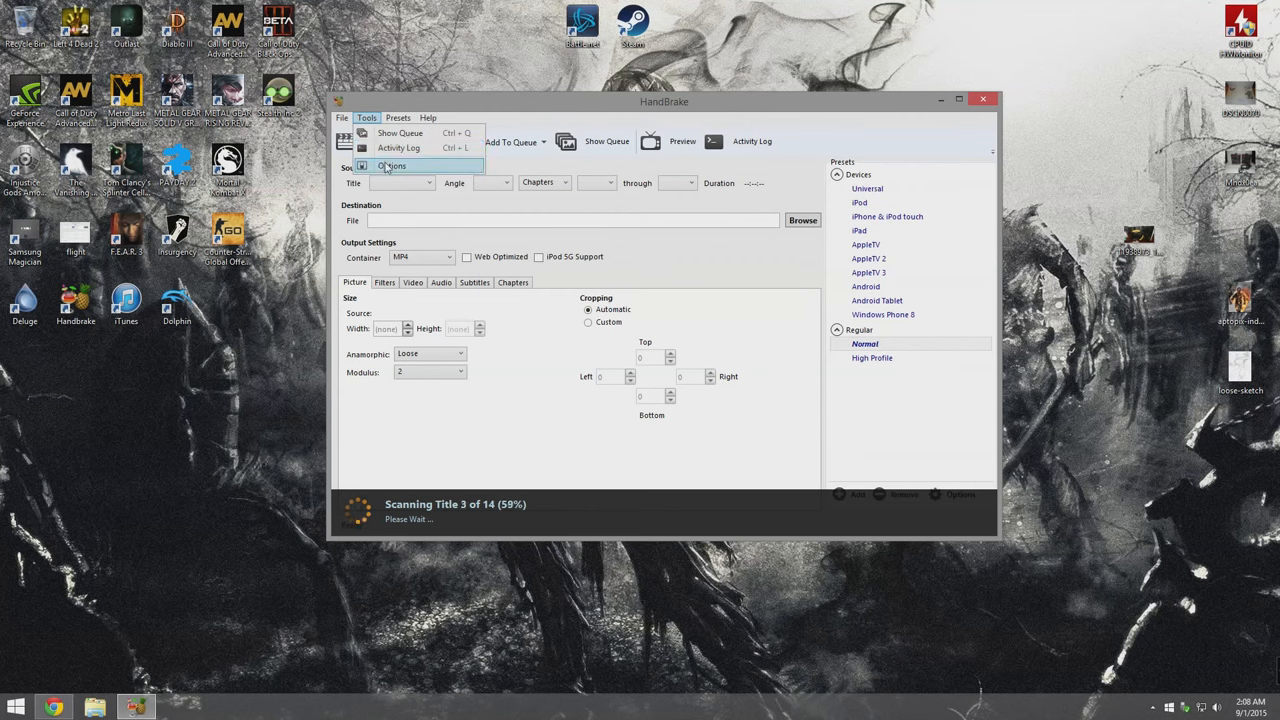
click(392, 164)
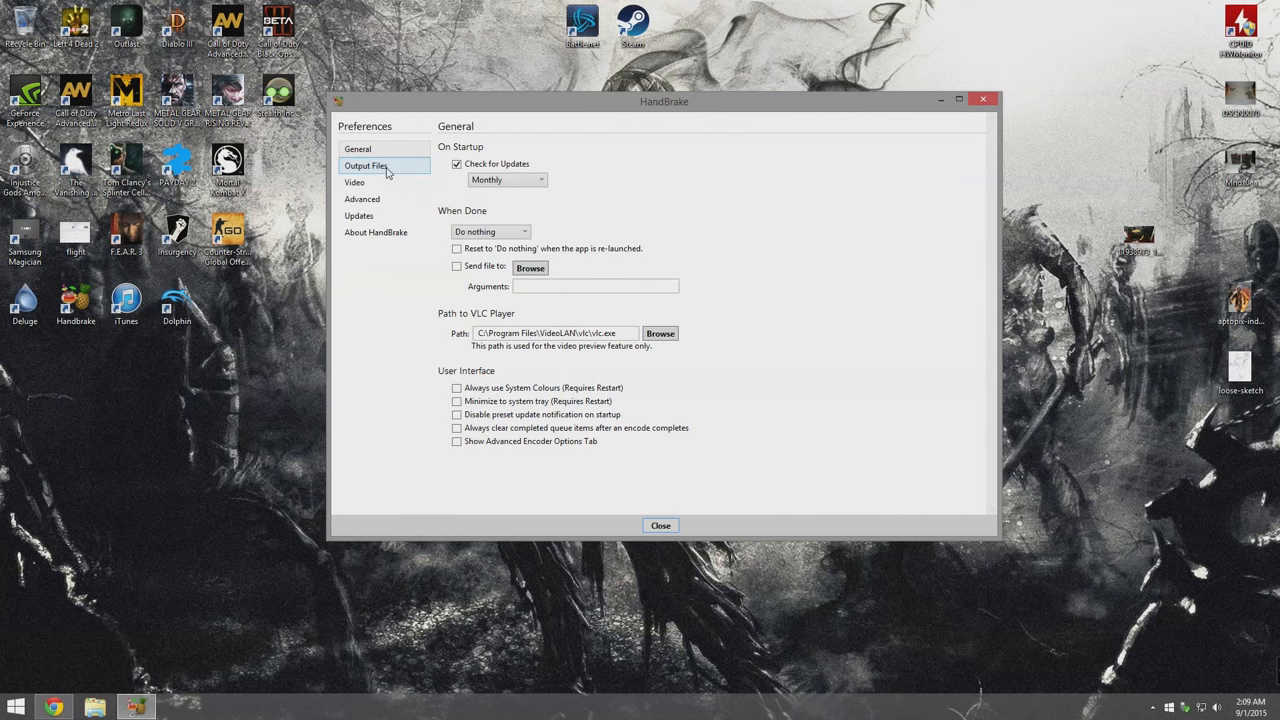
click(366, 164)
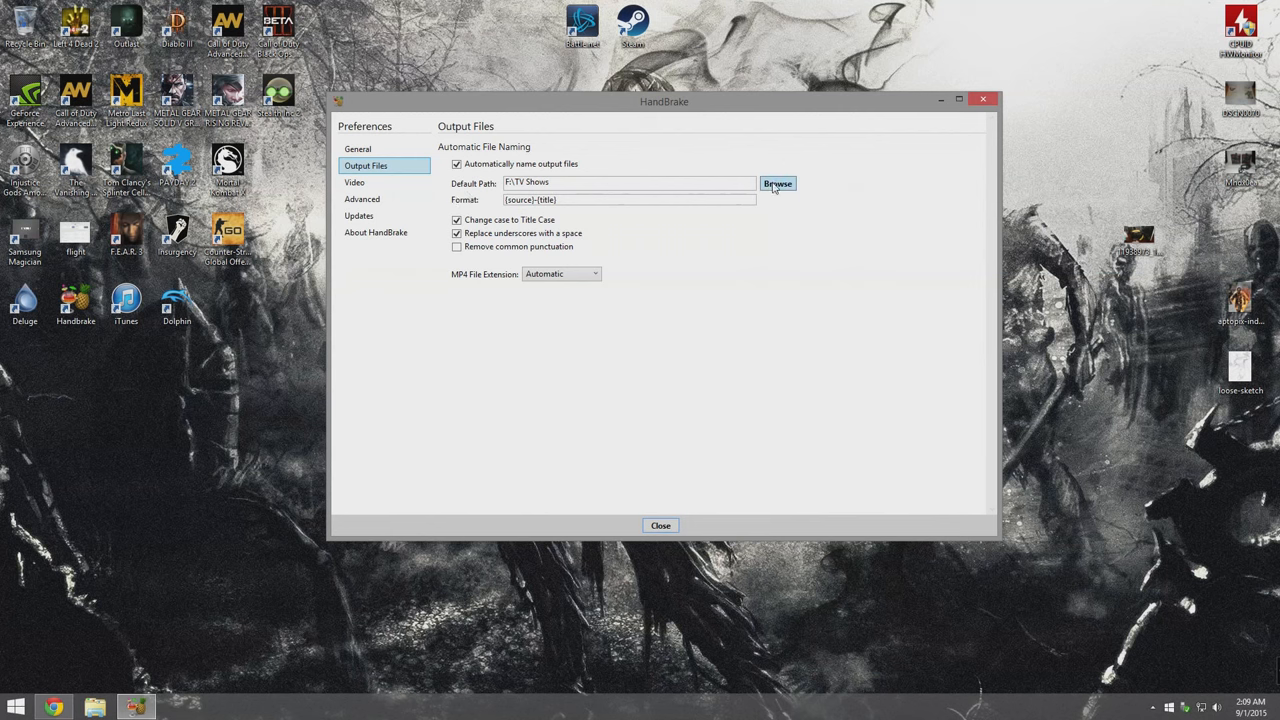
mouse_move(470, 190)
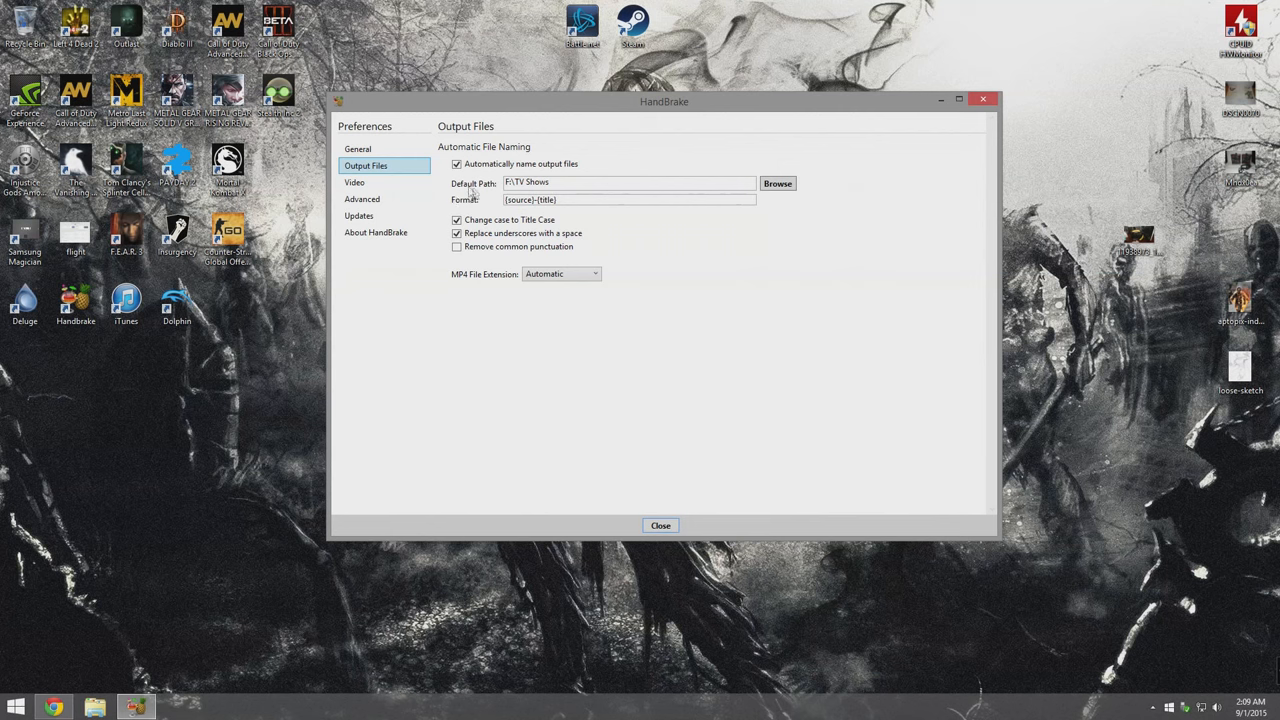
click(776, 184)
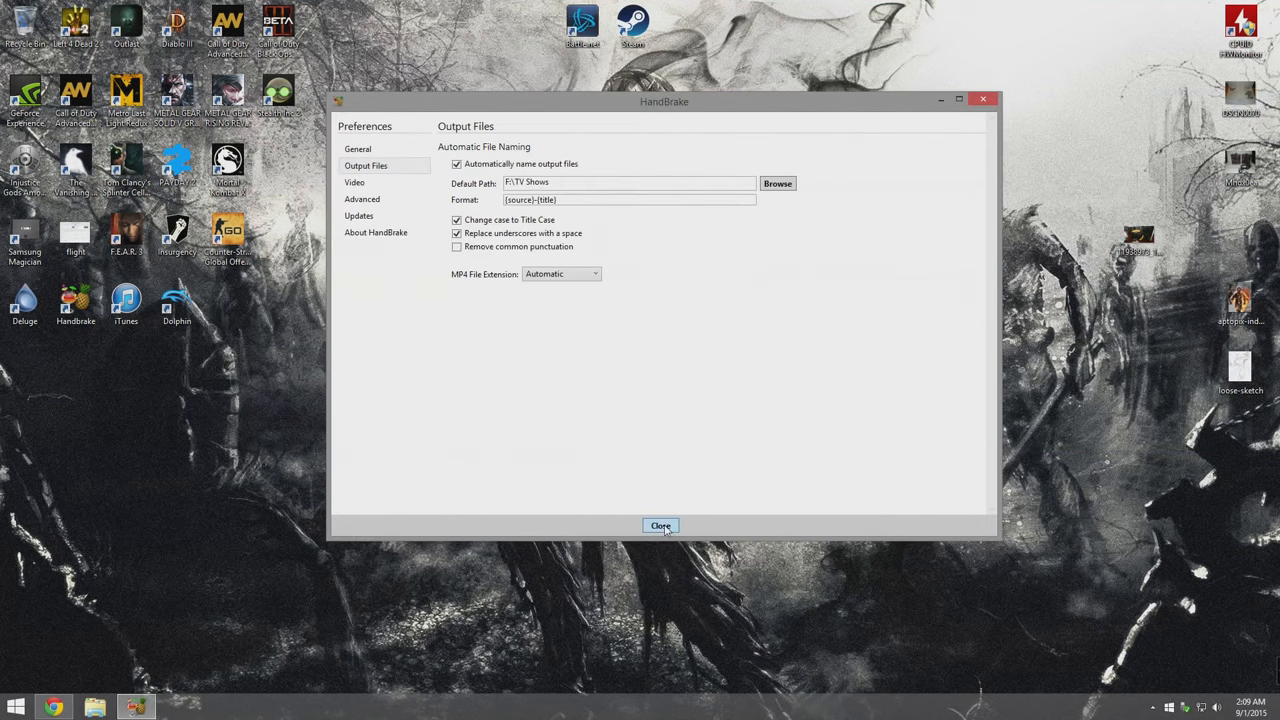
click(660, 524)
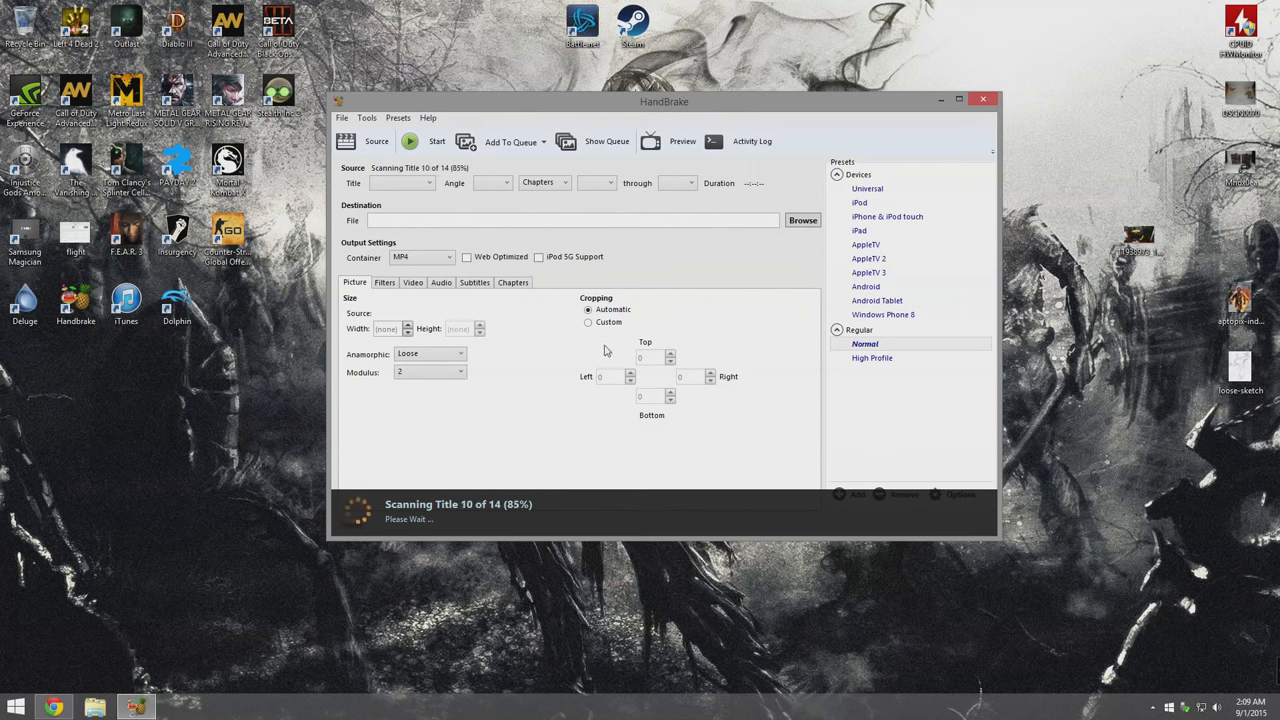
mouse_move(562, 442)
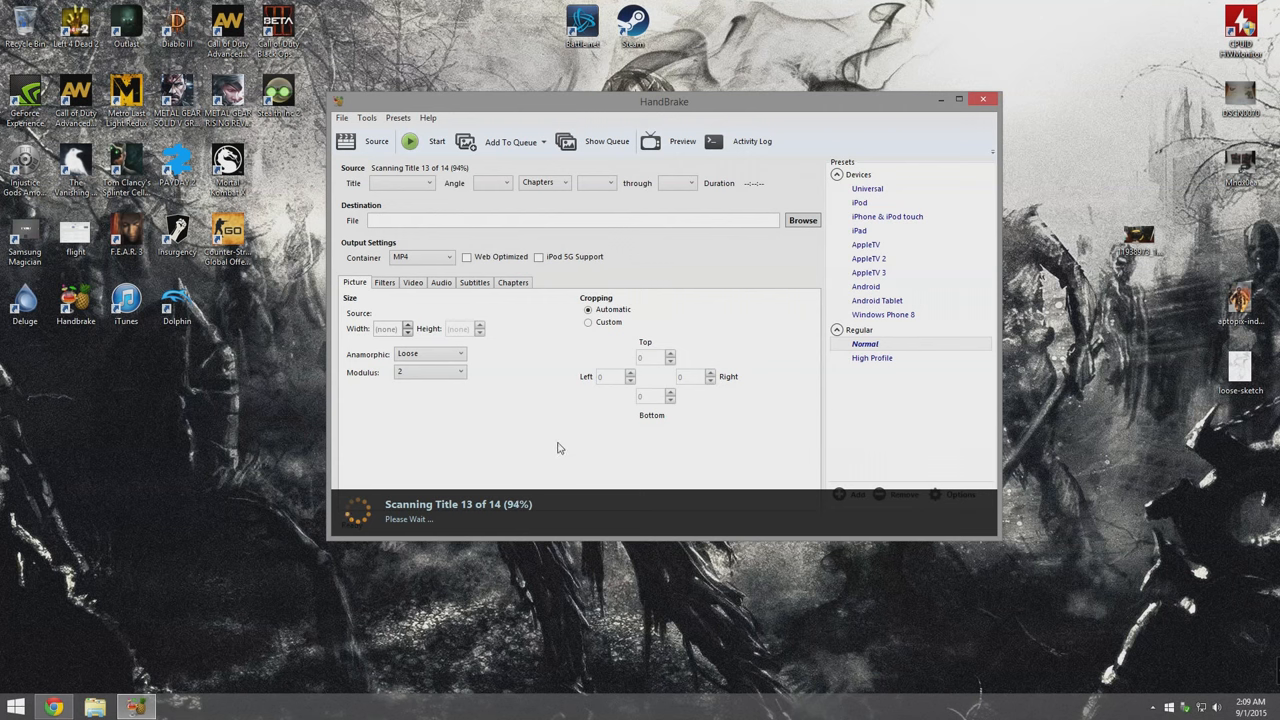
mouse_move(556, 446)
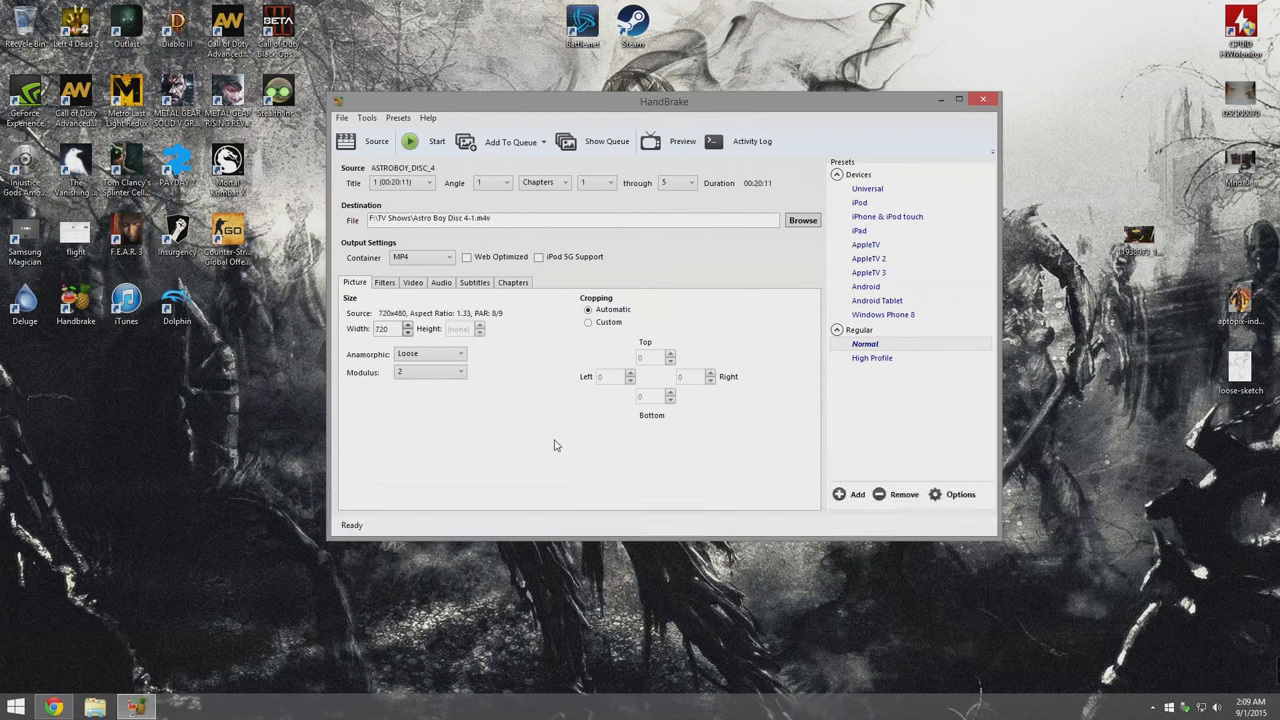
mouse_move(424, 168)
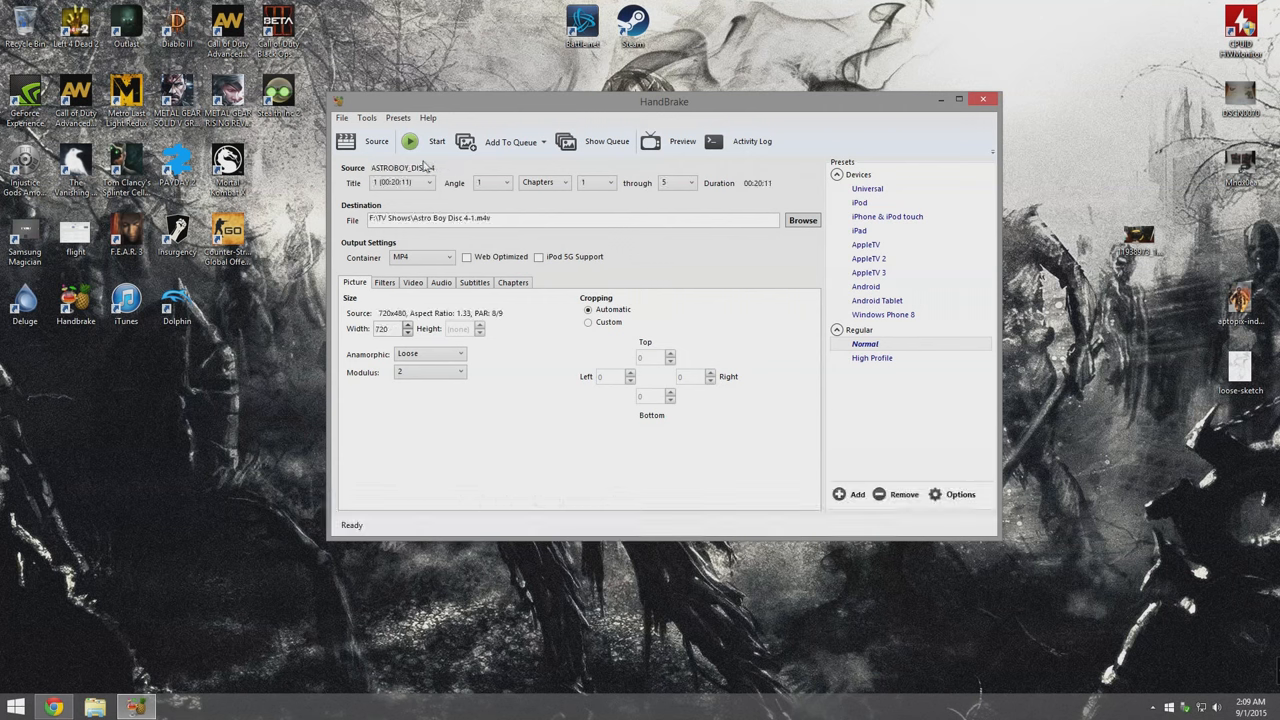
Queue episode titles 1, 2 and 3 from the disc as separate MP4 encodes.
click(428, 182)
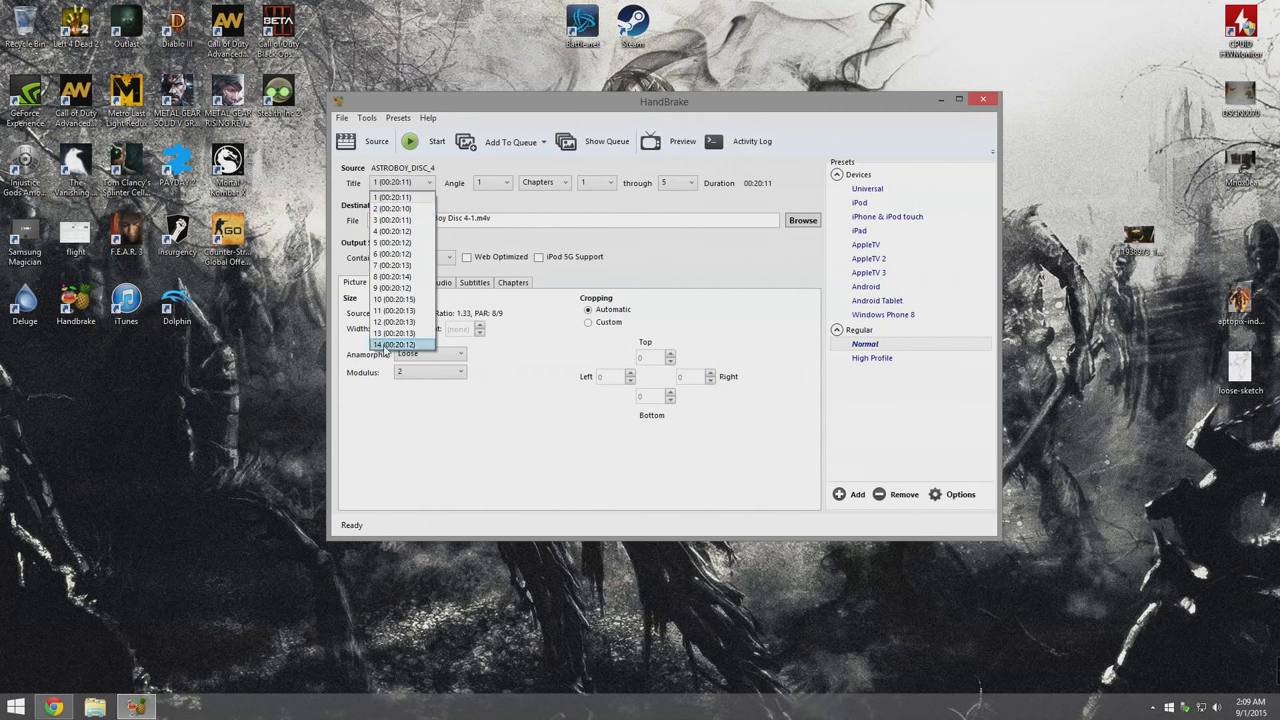
click(400, 196)
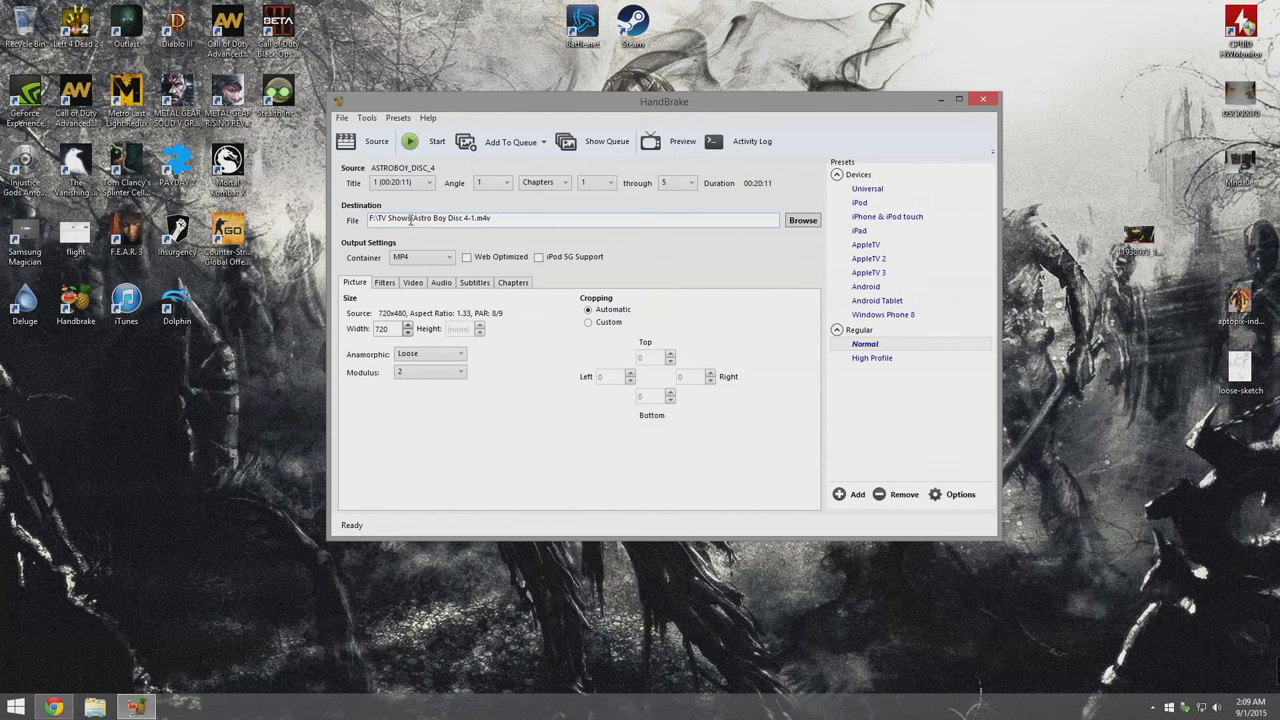
mouse_move(432, 200)
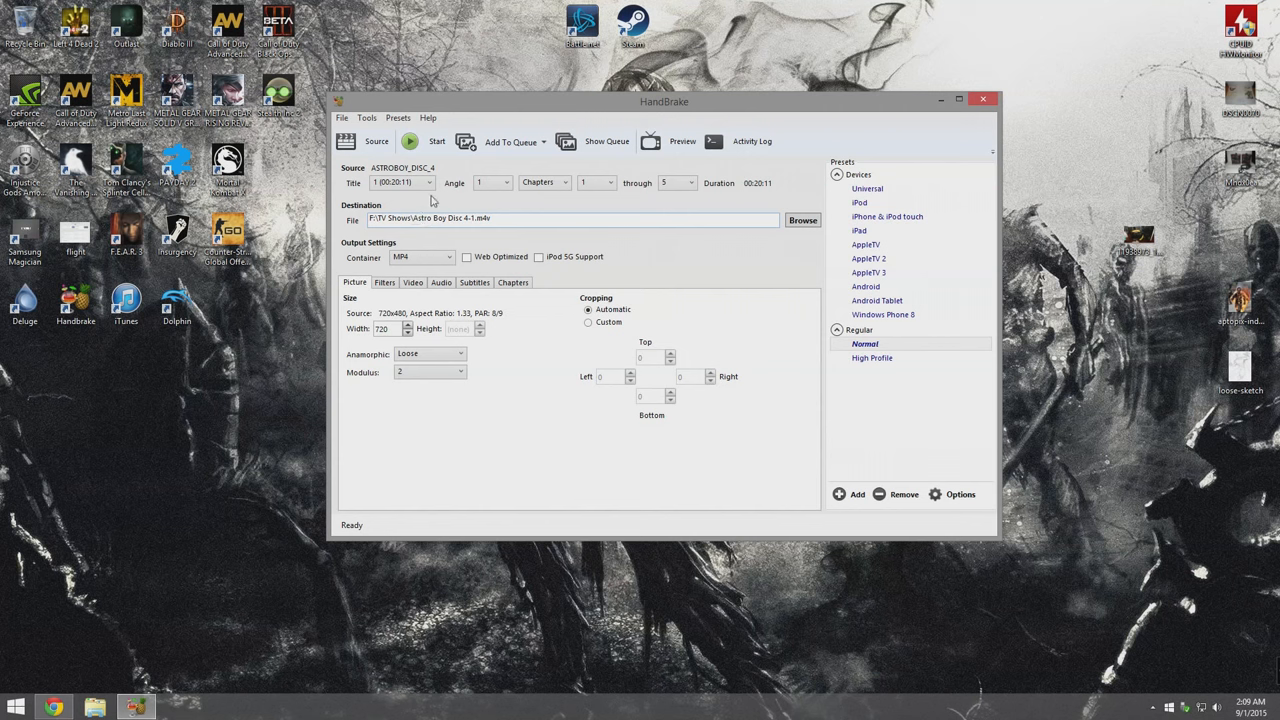
mouse_move(396, 198)
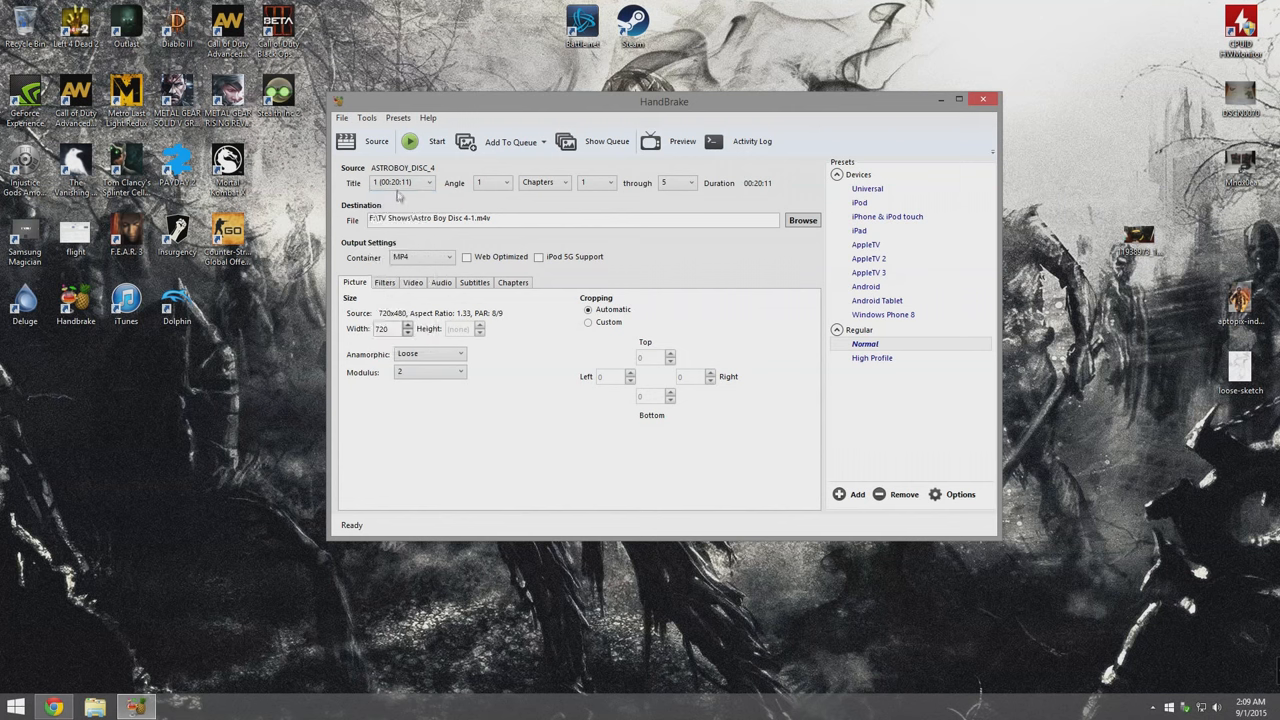
click(510, 140)
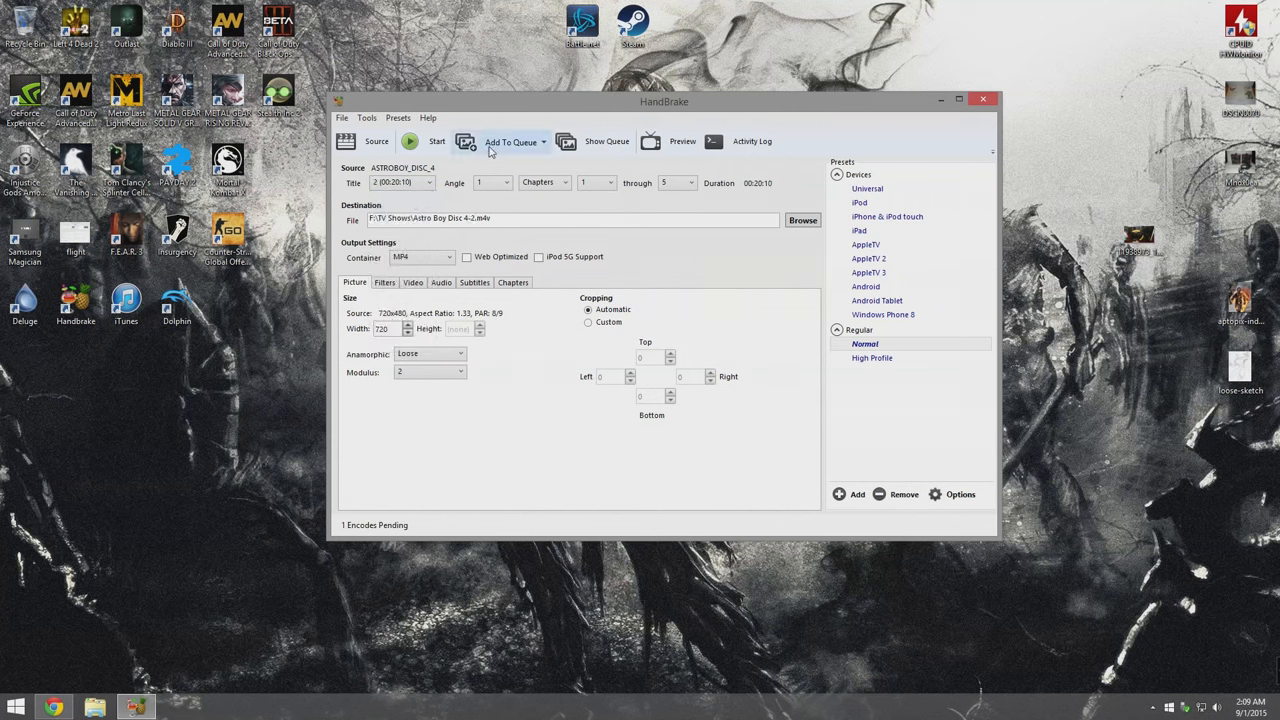
click(512, 140)
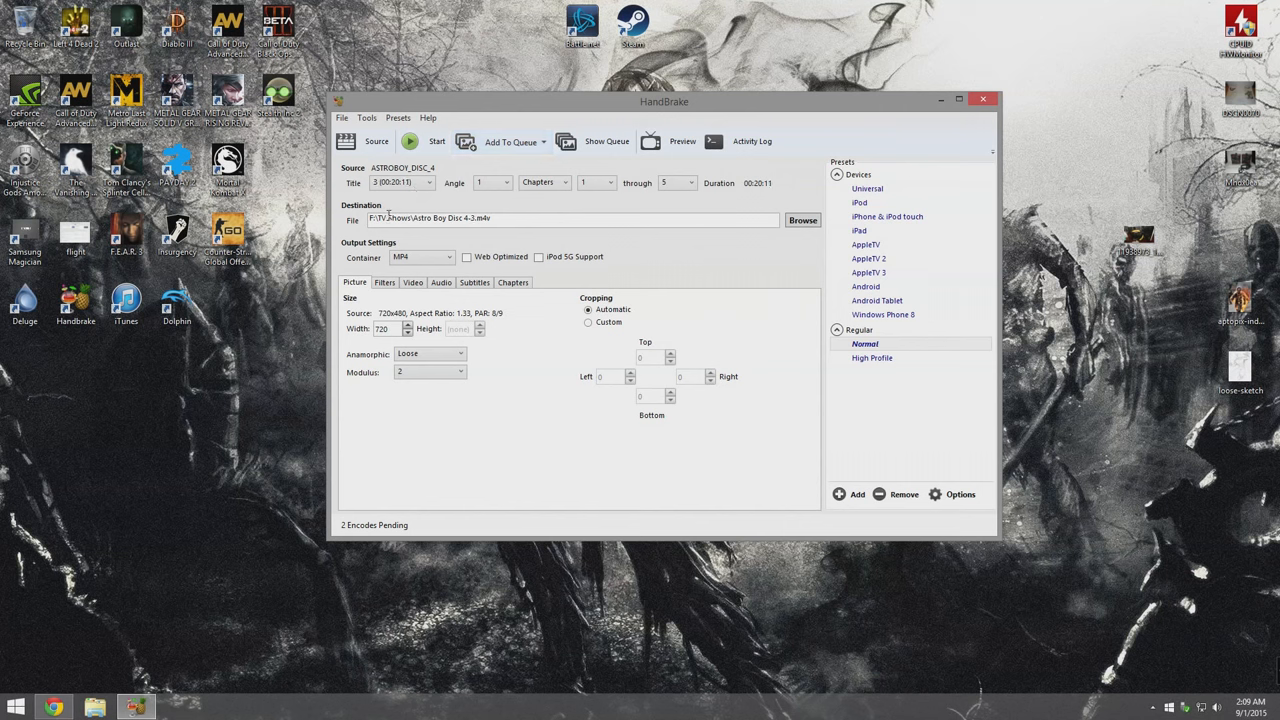
click(512, 140)
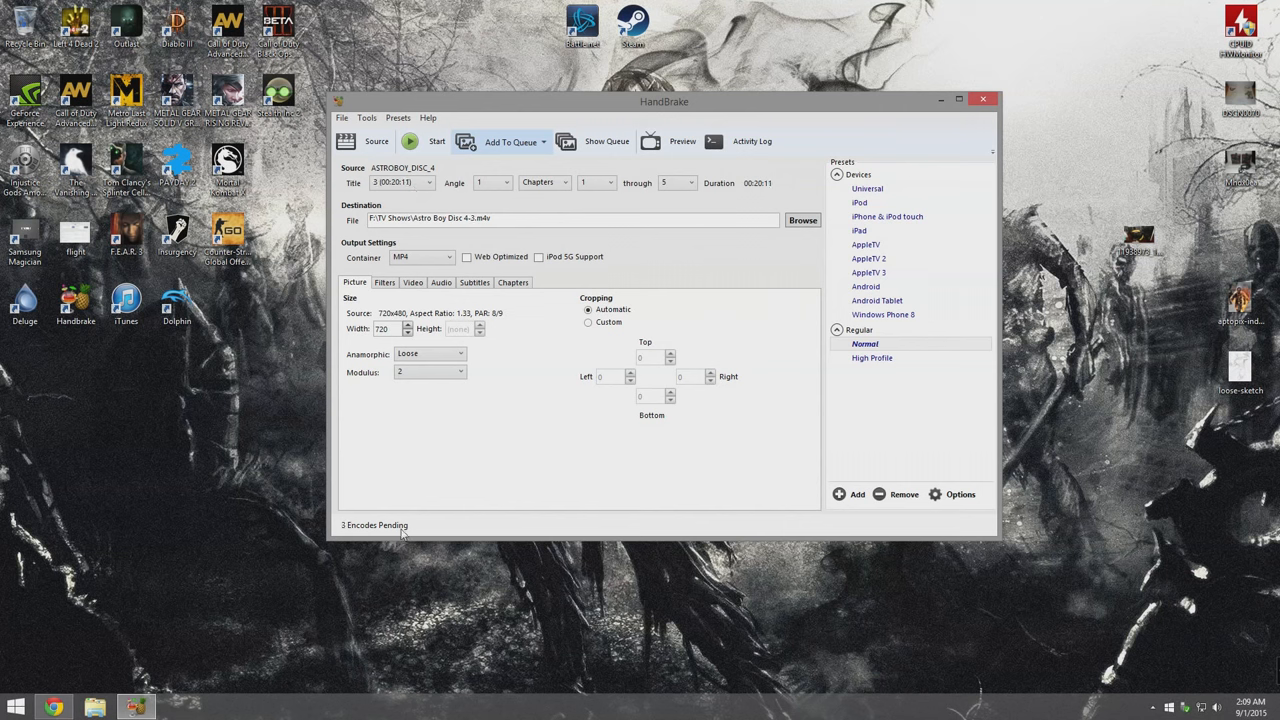
Queue the remaining episode titles through title 14 as MP4 encodes.
click(428, 182)
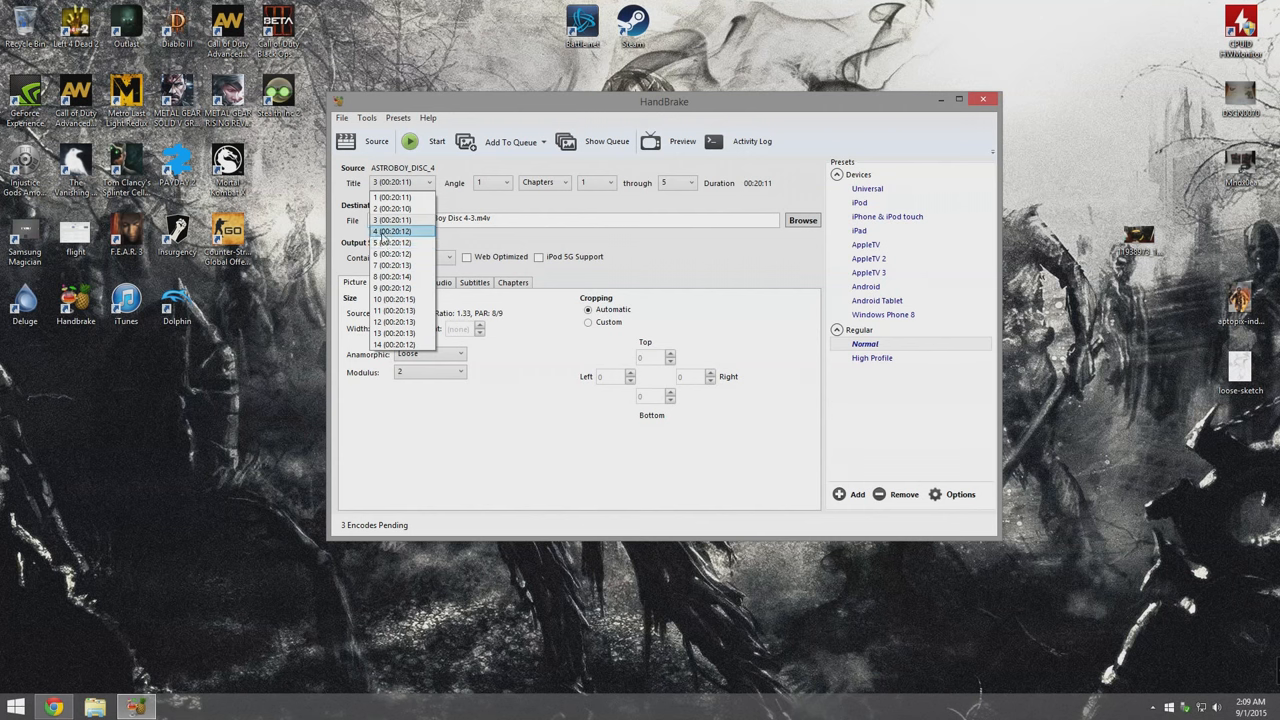
click(392, 232)
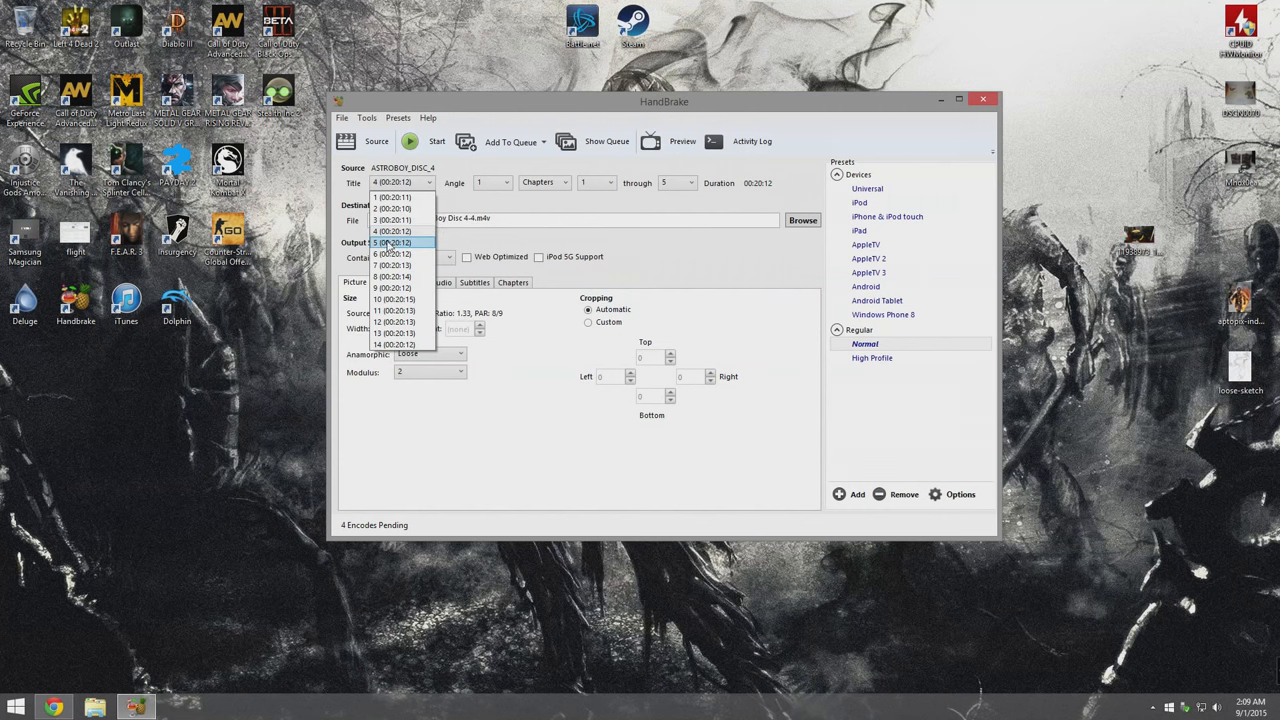
click(392, 242)
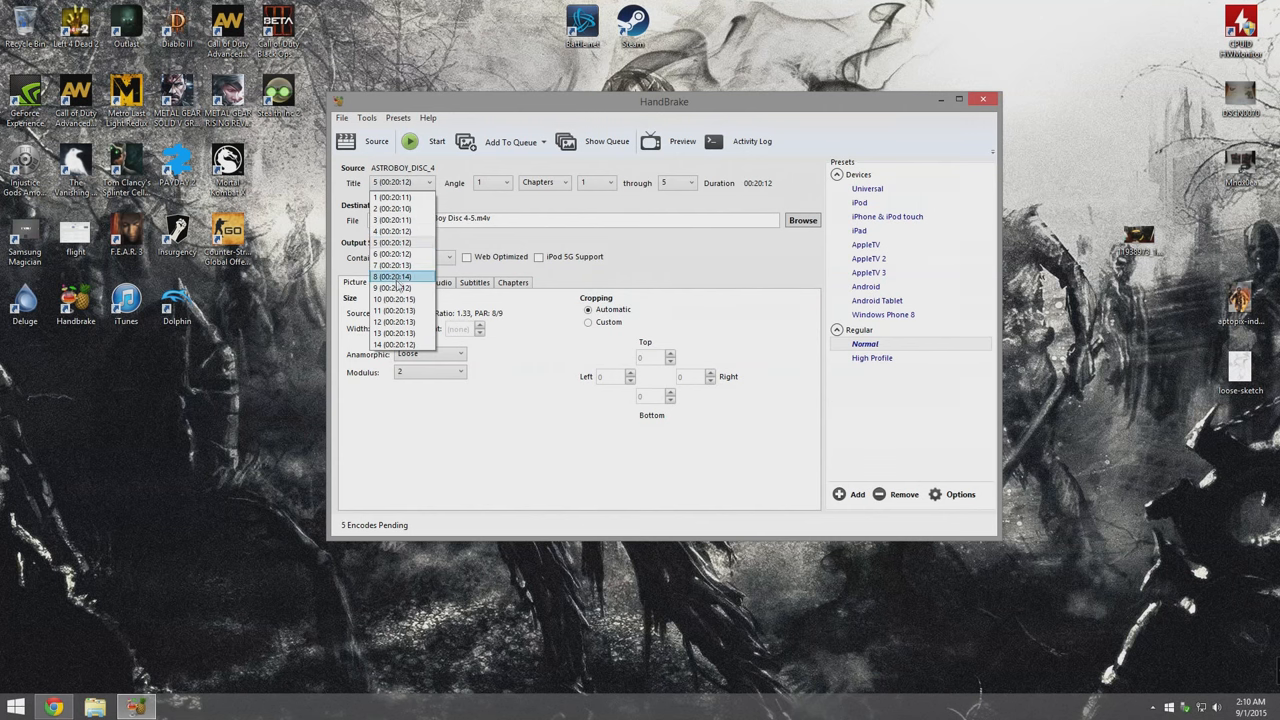
click(392, 254)
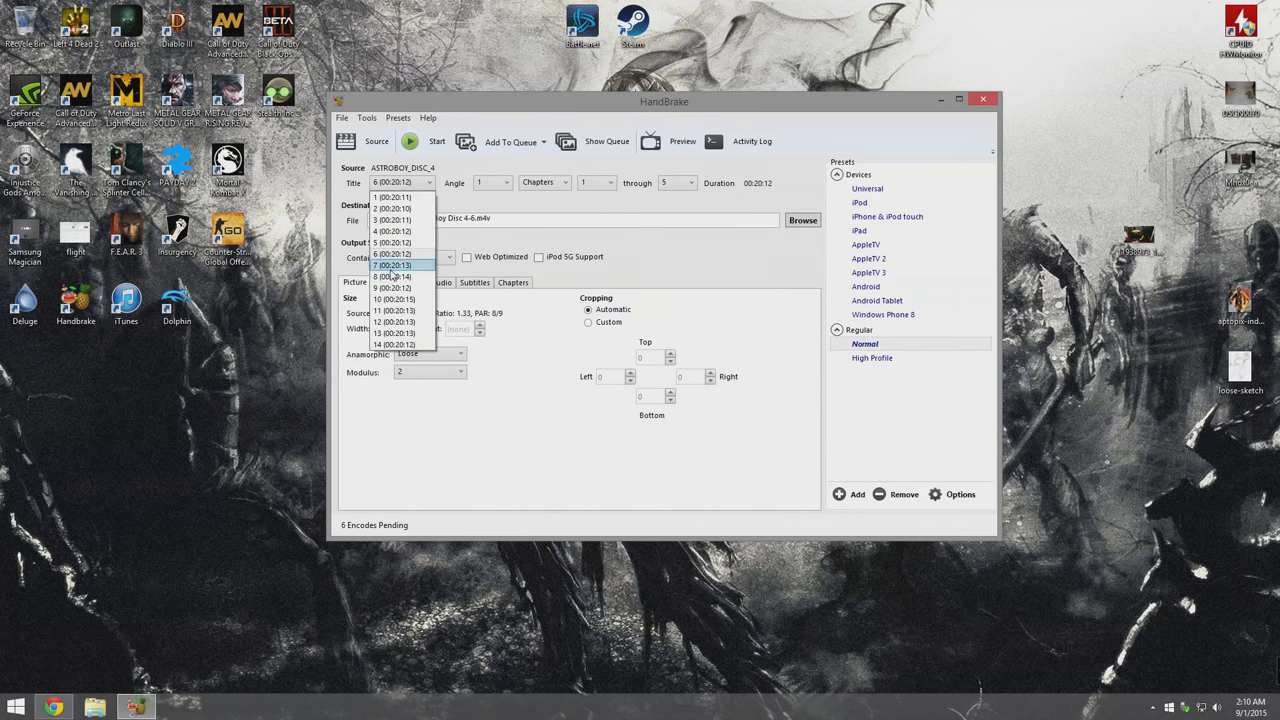
click(390, 264)
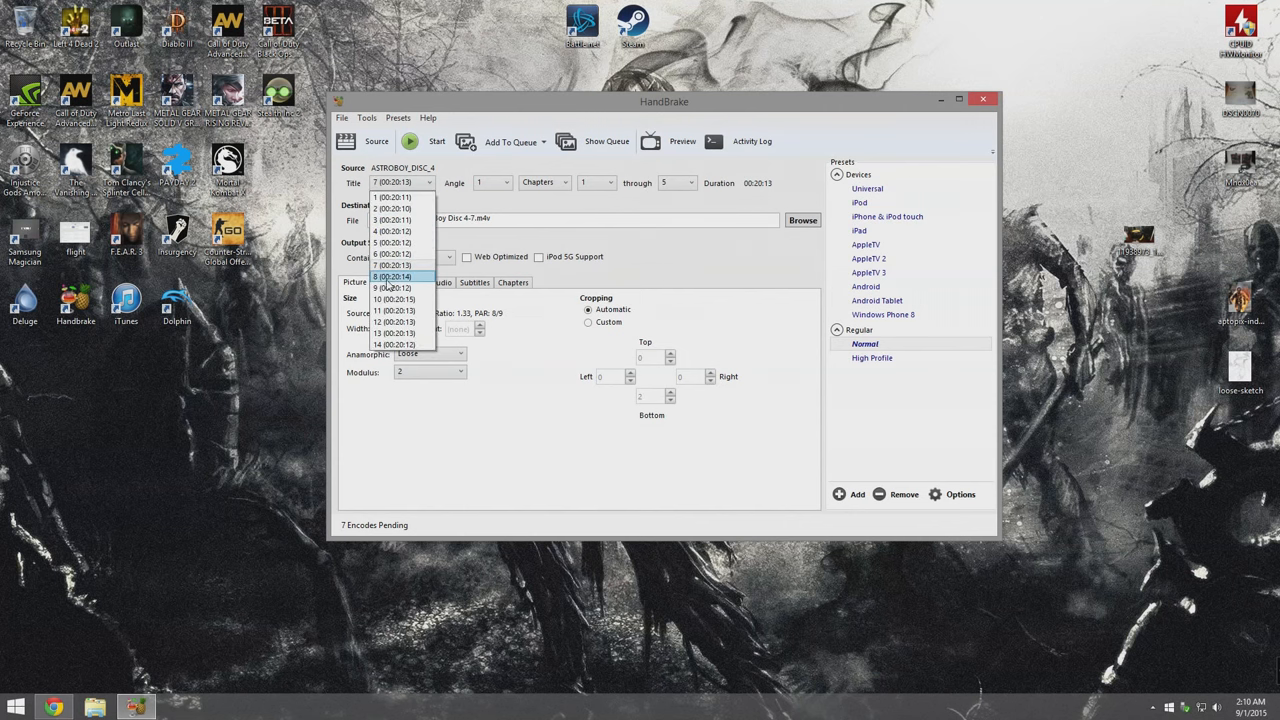
click(392, 288)
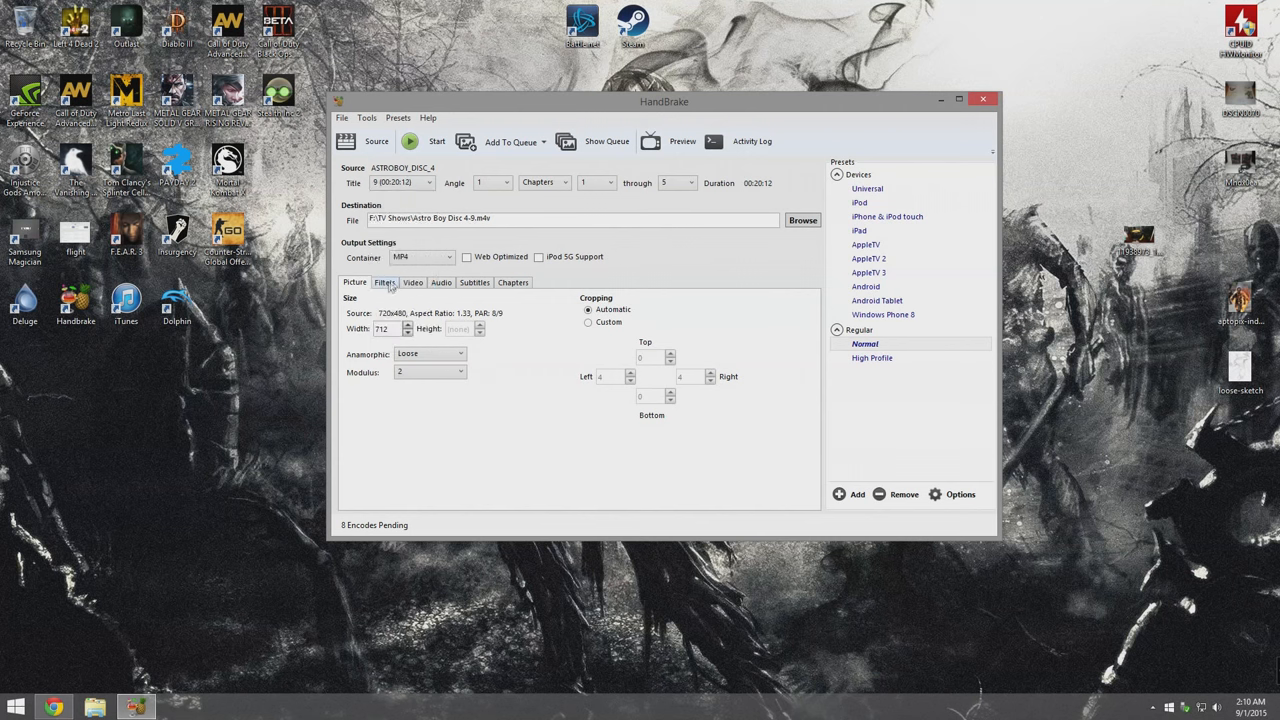
click(428, 182)
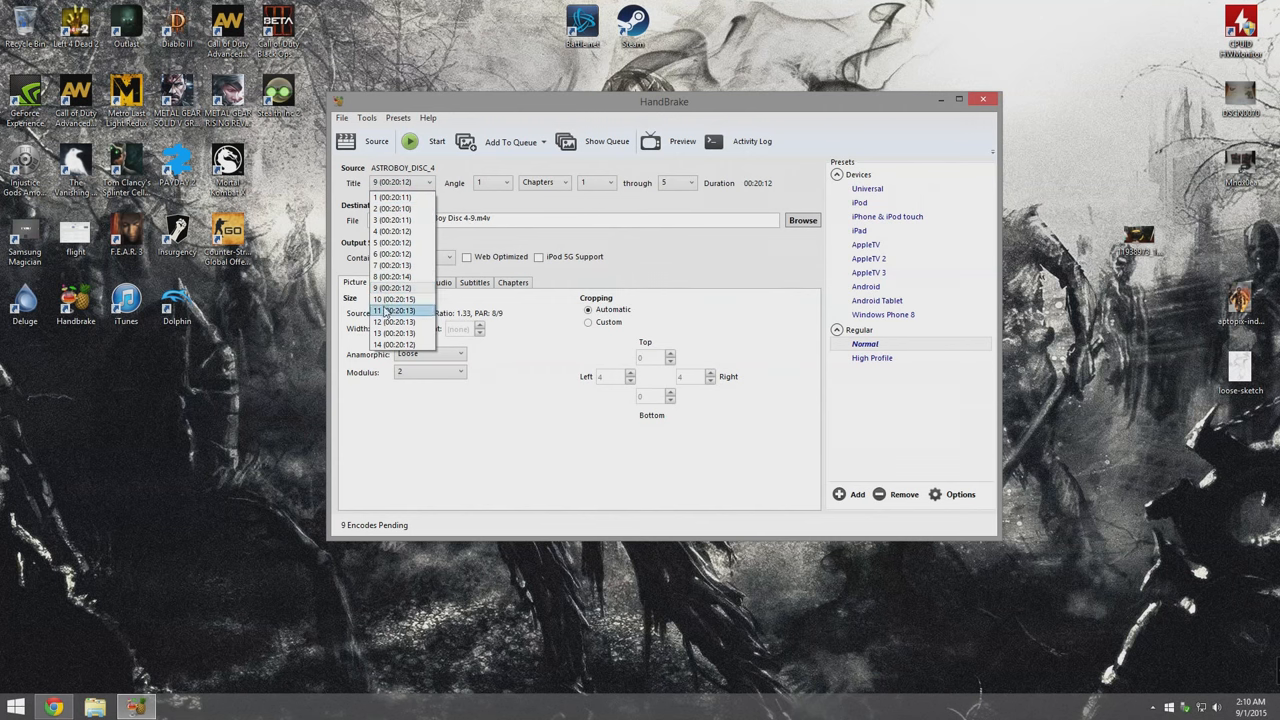
click(392, 300)
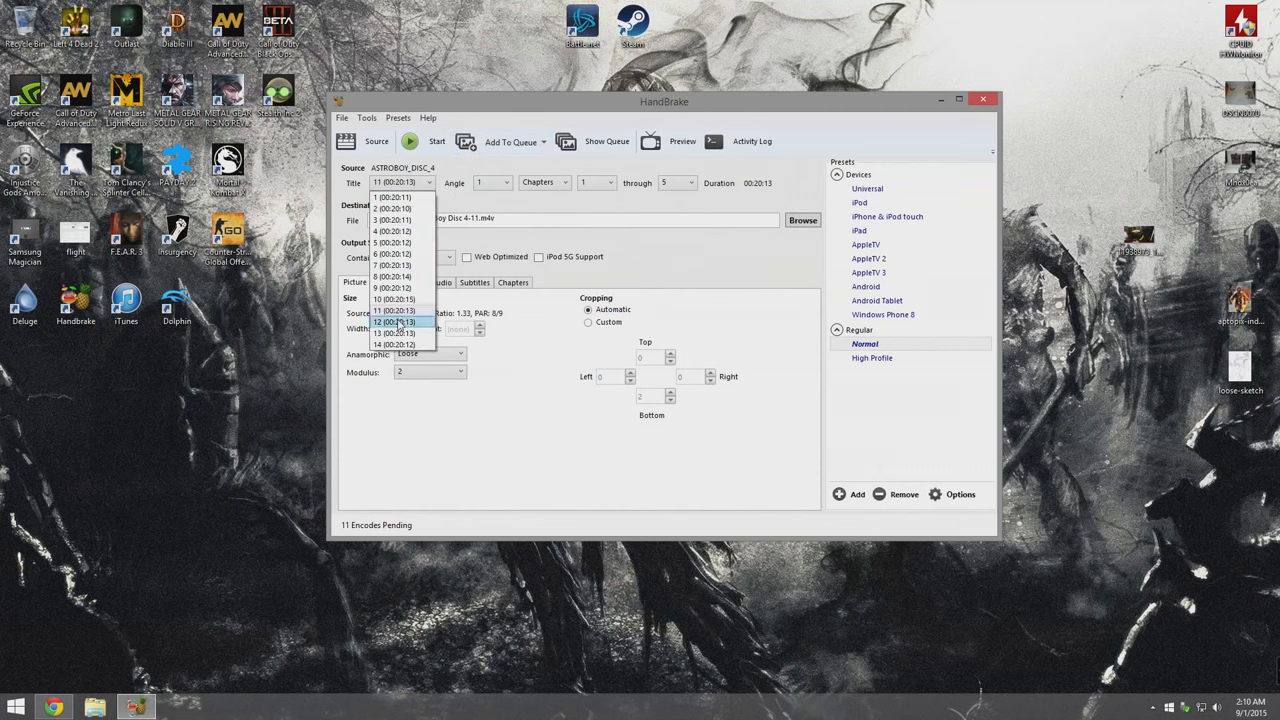
click(392, 320)
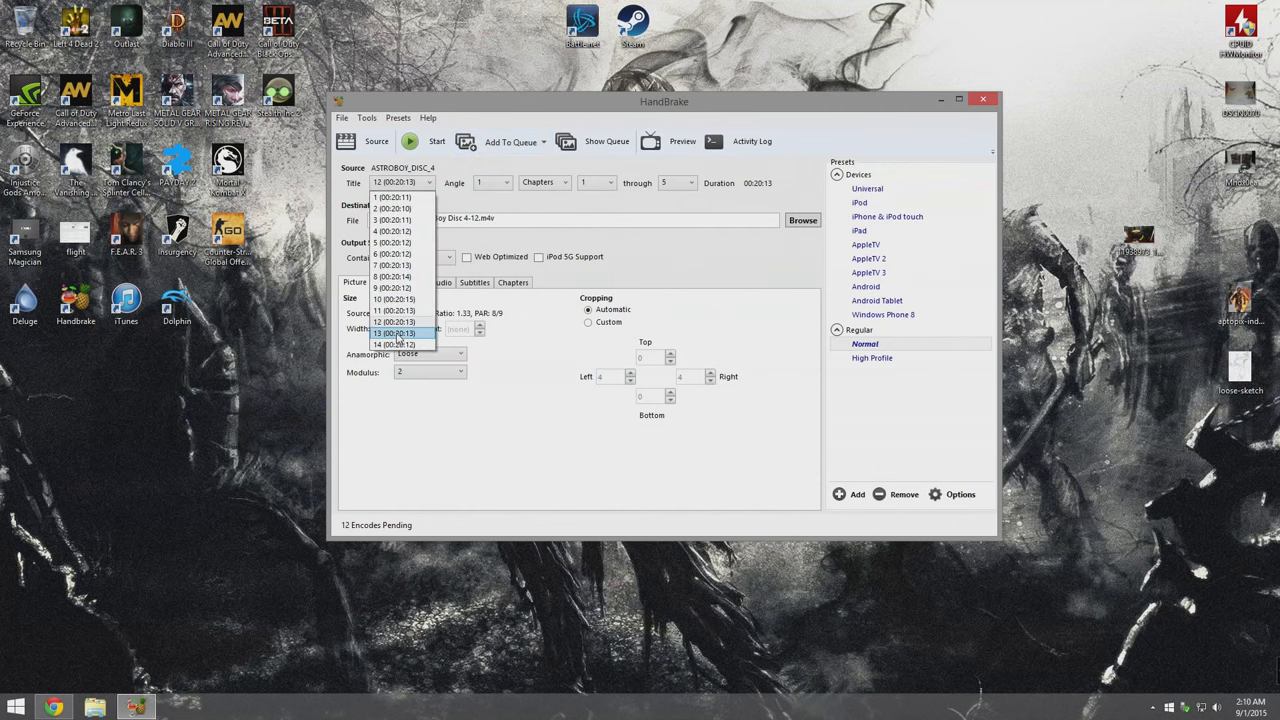
click(394, 344)
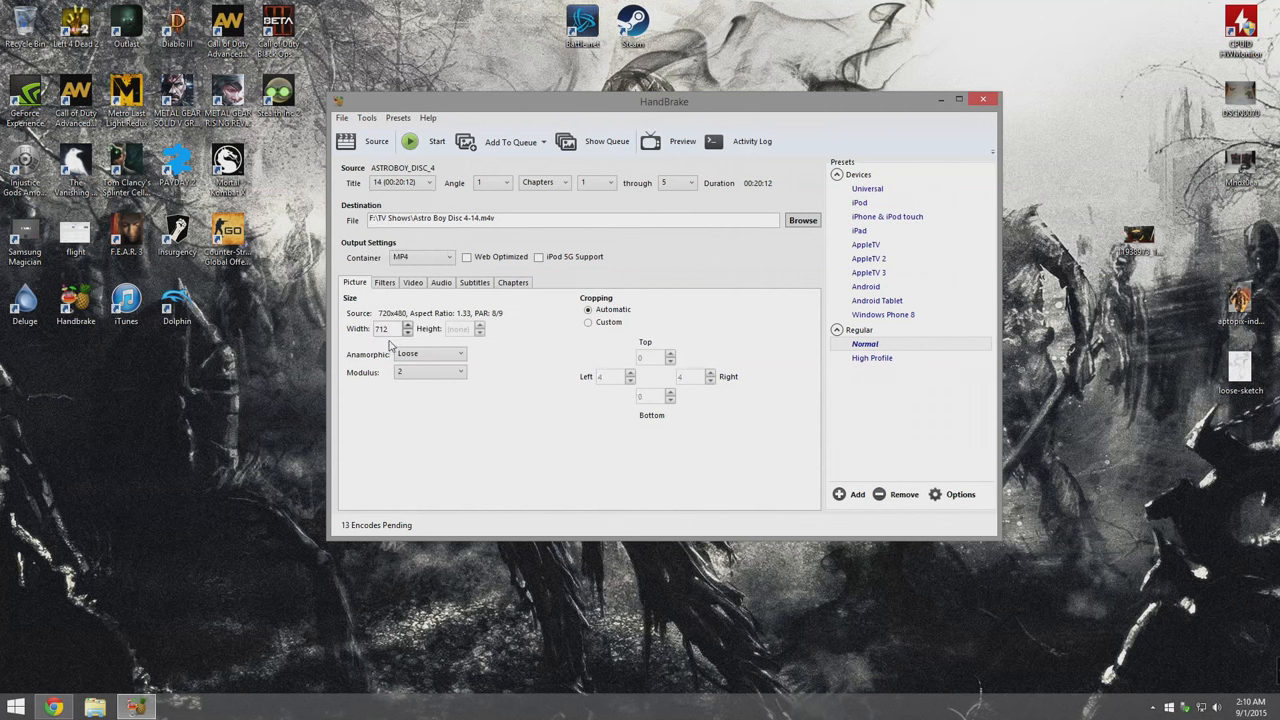
click(512, 140)
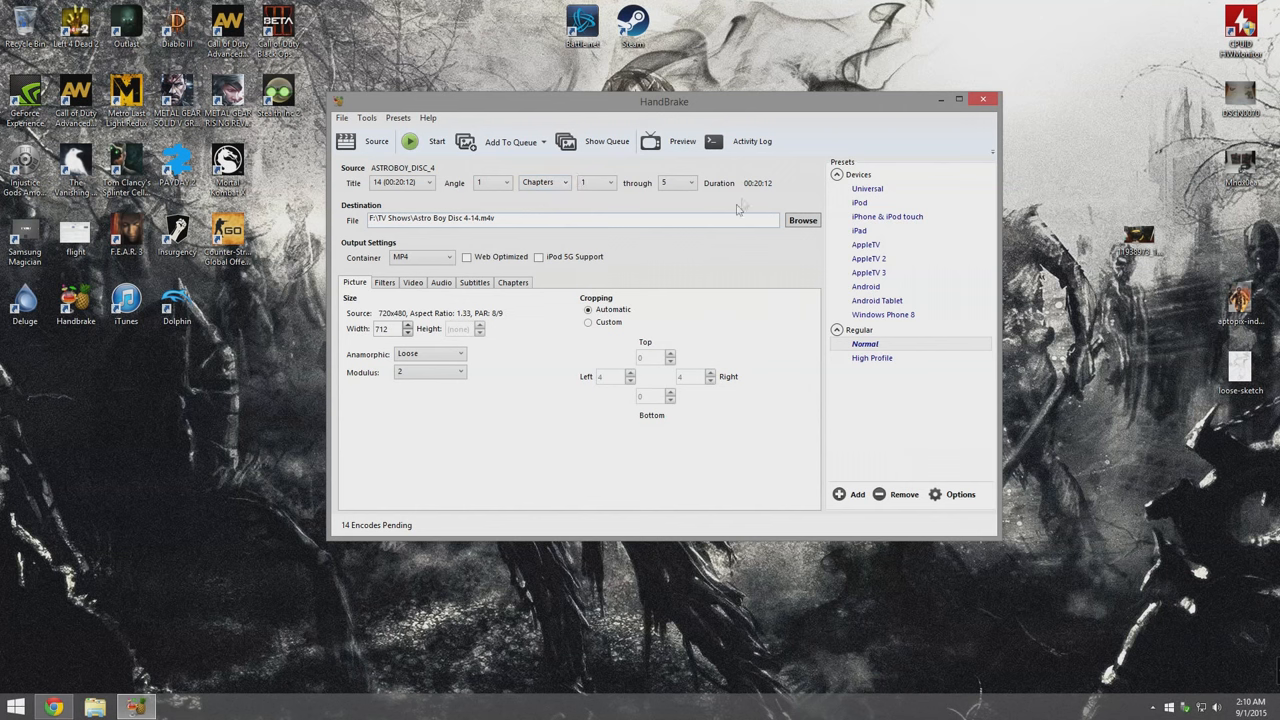
Start encoding the 14 queued titles and show the pending job queue.
click(408, 140)
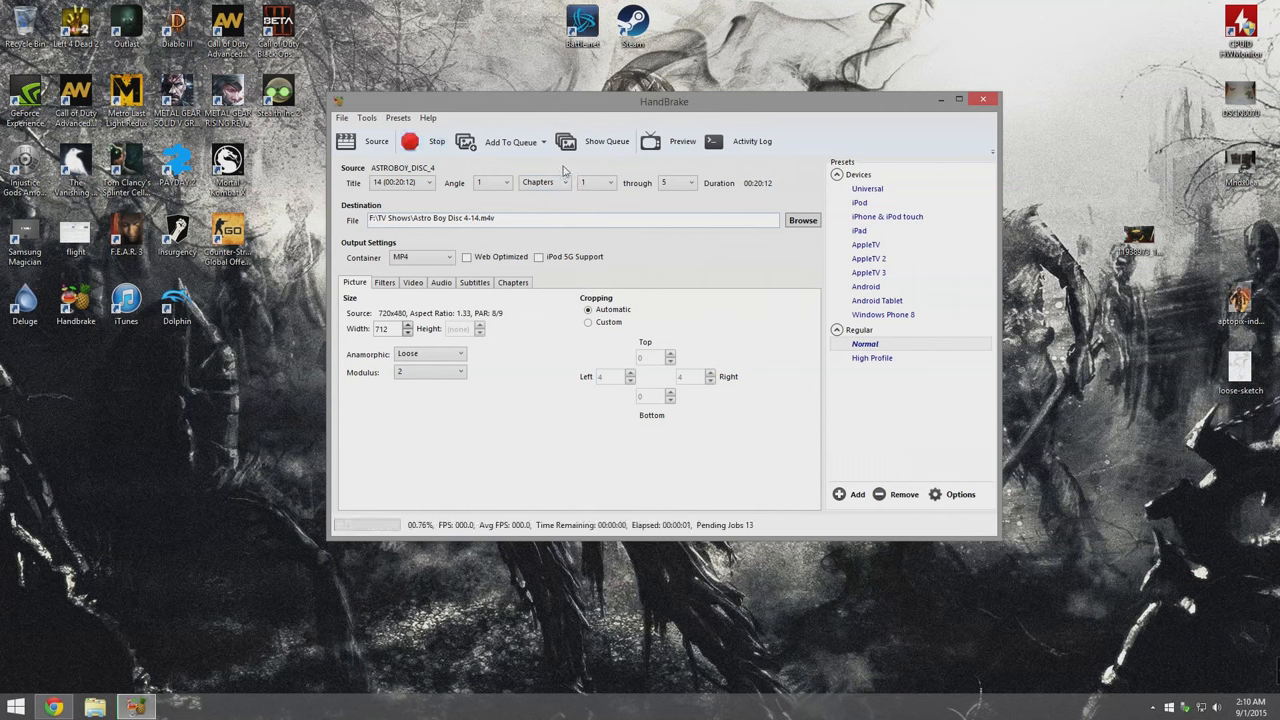
click(606, 140)
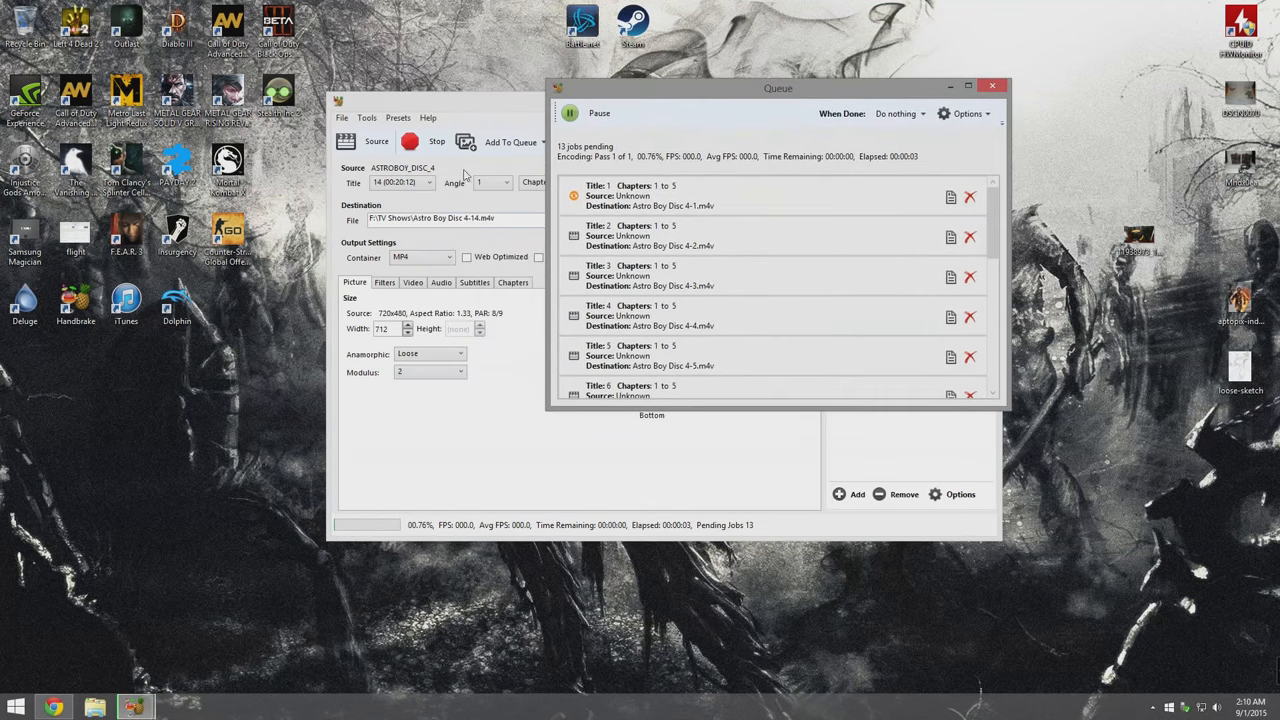